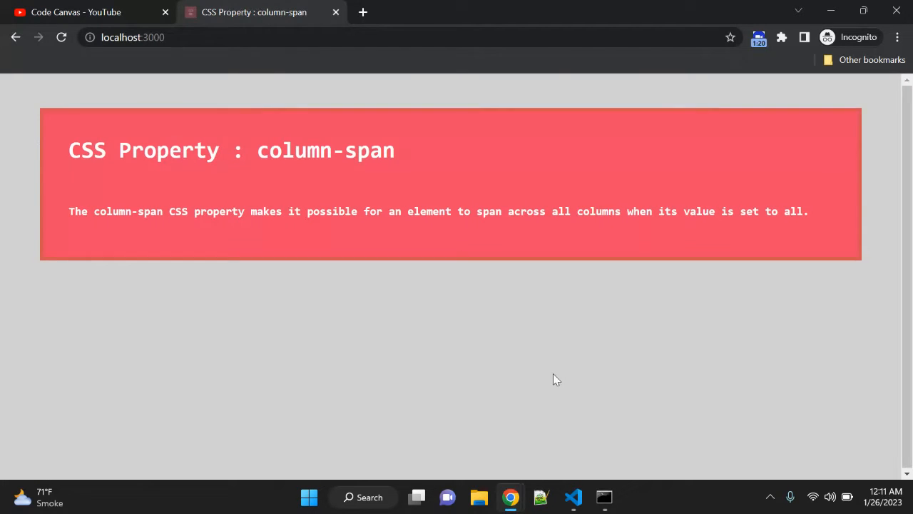
Start a new <article> element after the content div in index.html.
{"action": "left_click", "coordinate": [573, 496]}
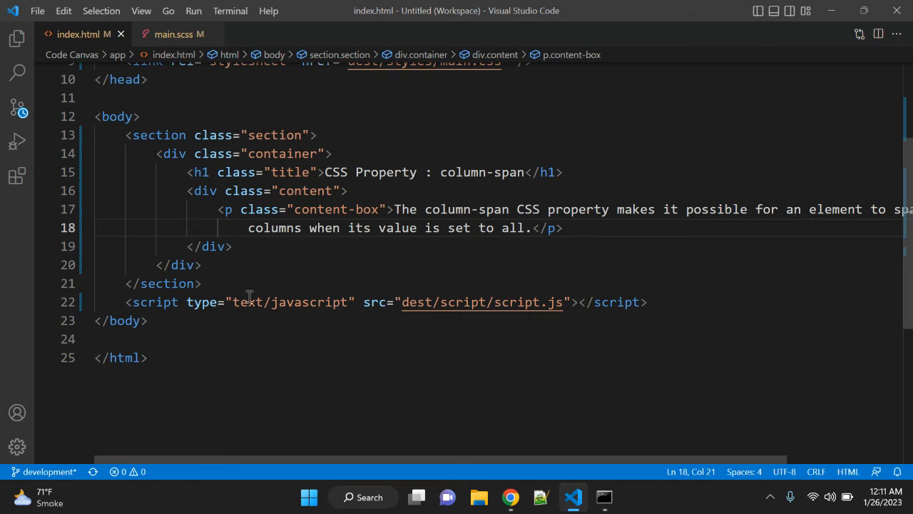
{"action": "key", "text": "Enter"}
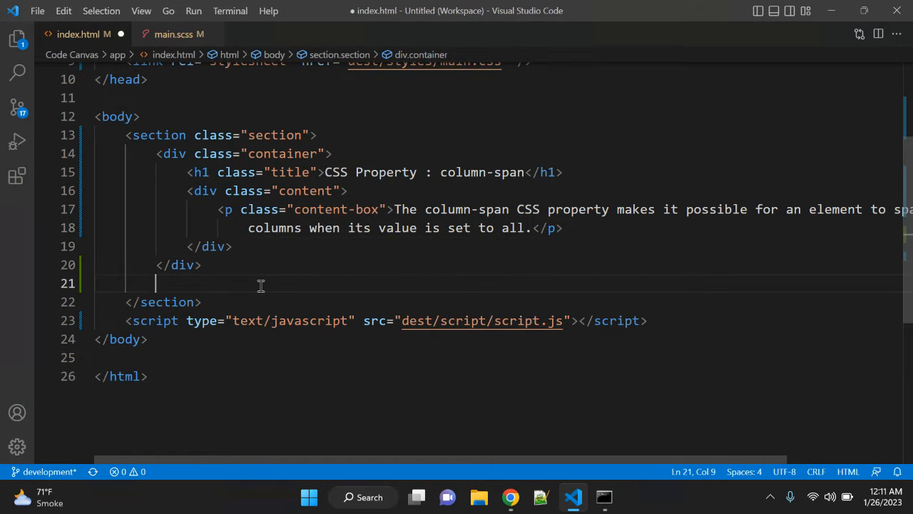
{"action": "type", "text": "<article"}
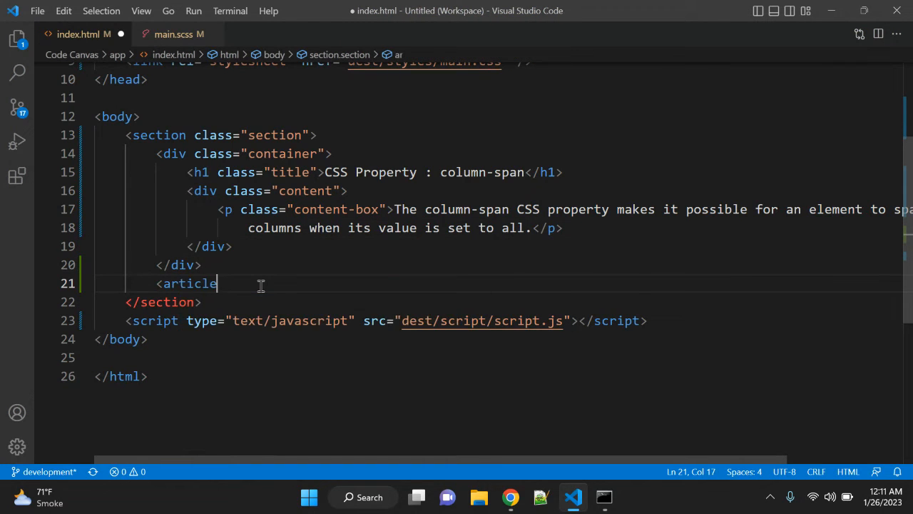
{"action": "type", "text": ">"}
{"action": "type", "text": "<h2></h2>"}
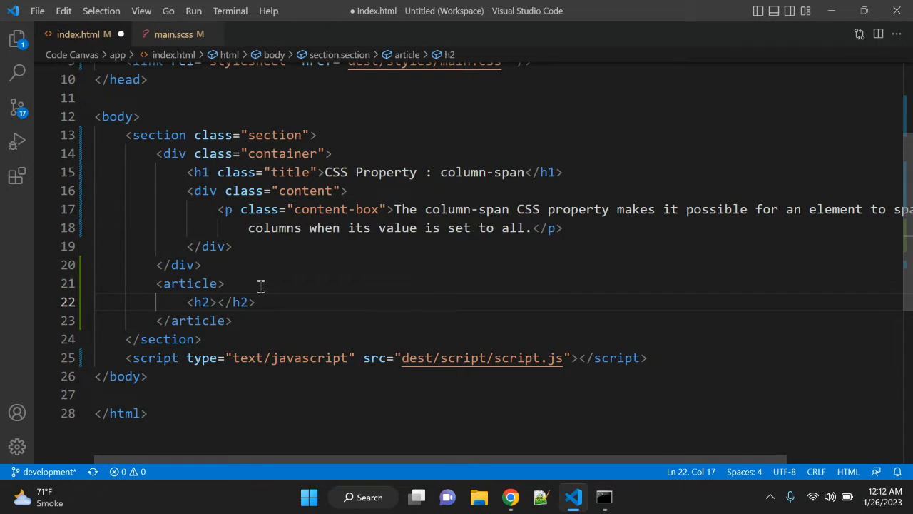
Add an h2 reading 'This is Header spanning all of the columns that you should see!'.
{"action": "type", "text": "This is Header spanni"}
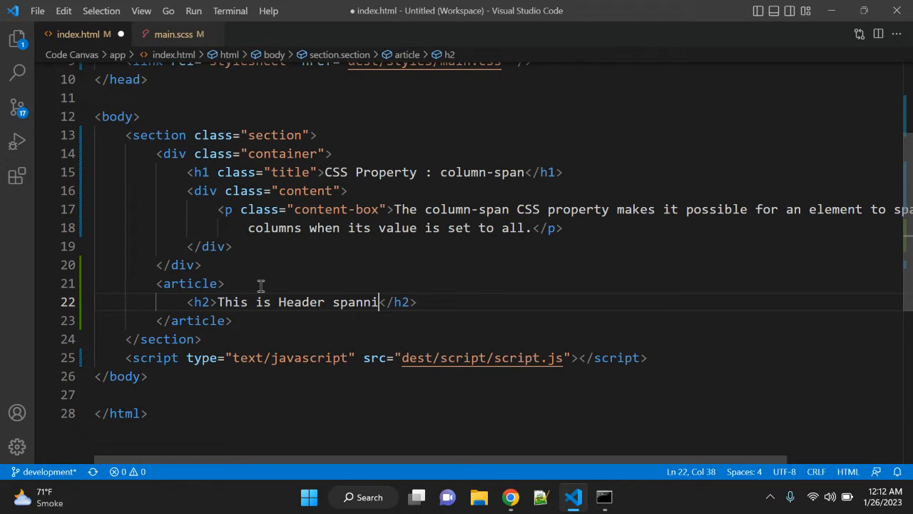
{"action": "type", "text": "ng all of the"}
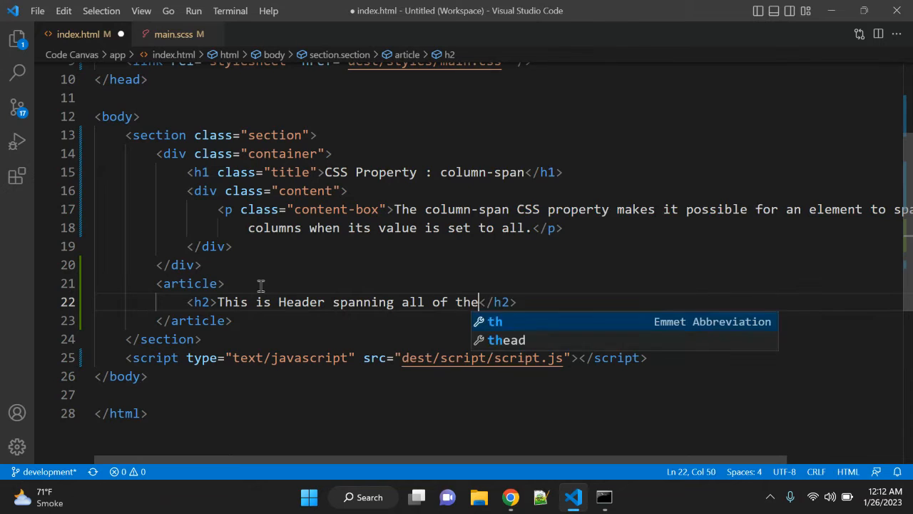
{"action": "type", "text": "columns that you shoul"}
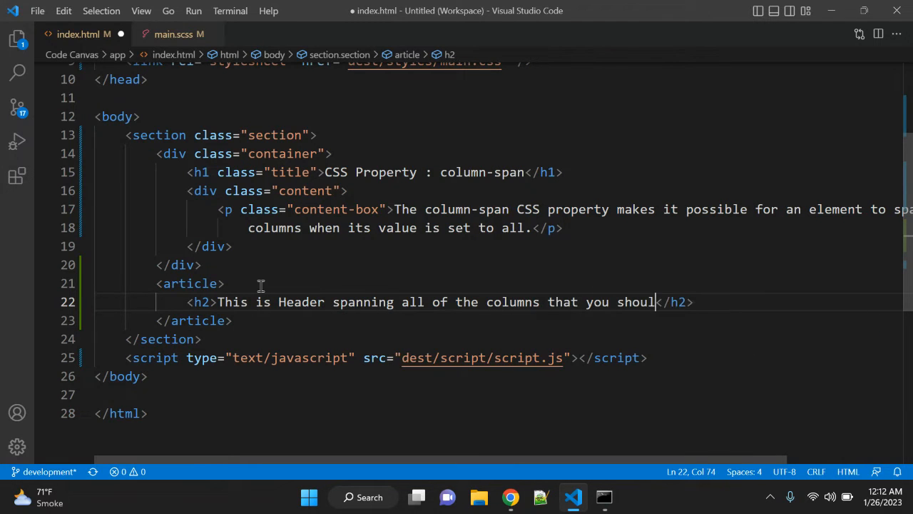
{"action": "type", "text": "d se"}
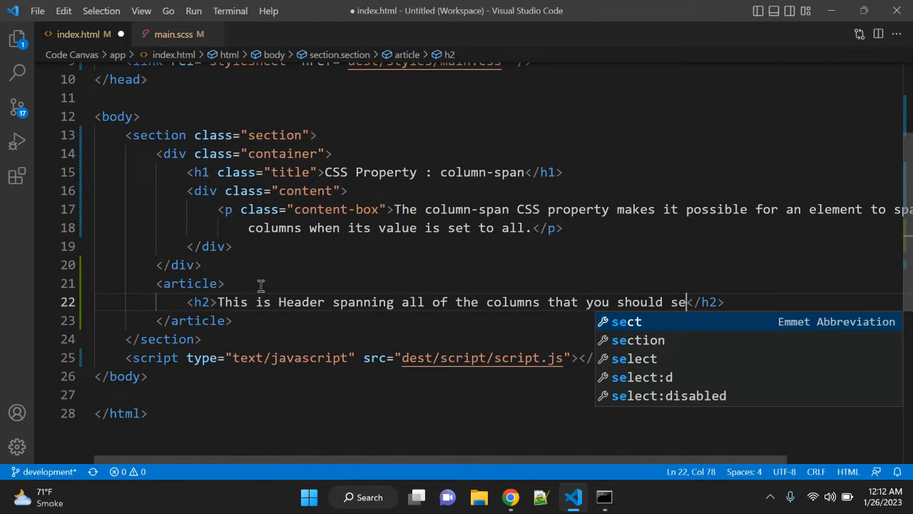
{"action": "type", "text": "e!"}
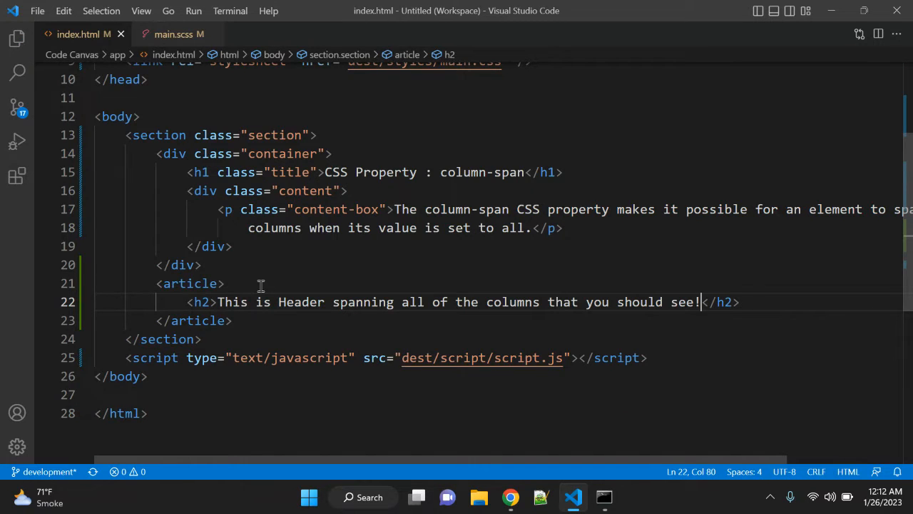
Preview the heading, then add an .article { columns: unset; } rule to main.scss.
{"action": "left_click", "coordinate": [511, 497]}
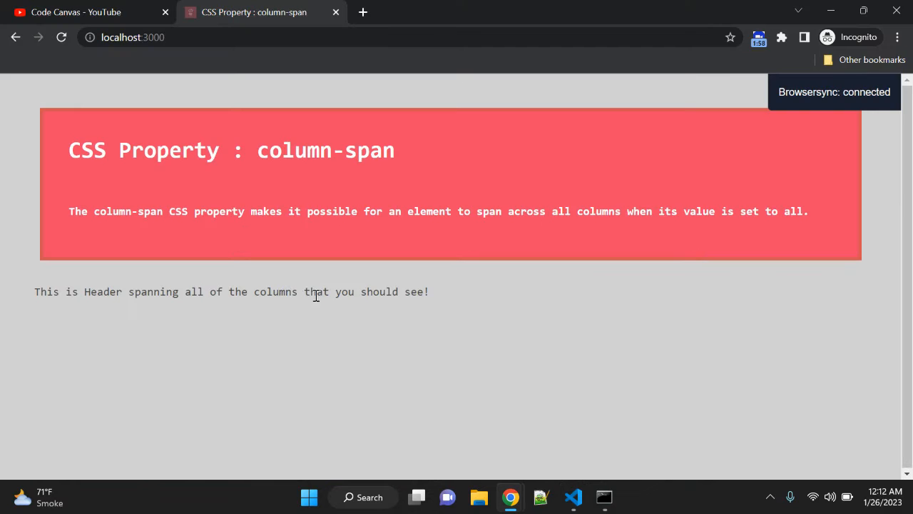
{"action": "mouse_move", "coordinate": [309, 279]}
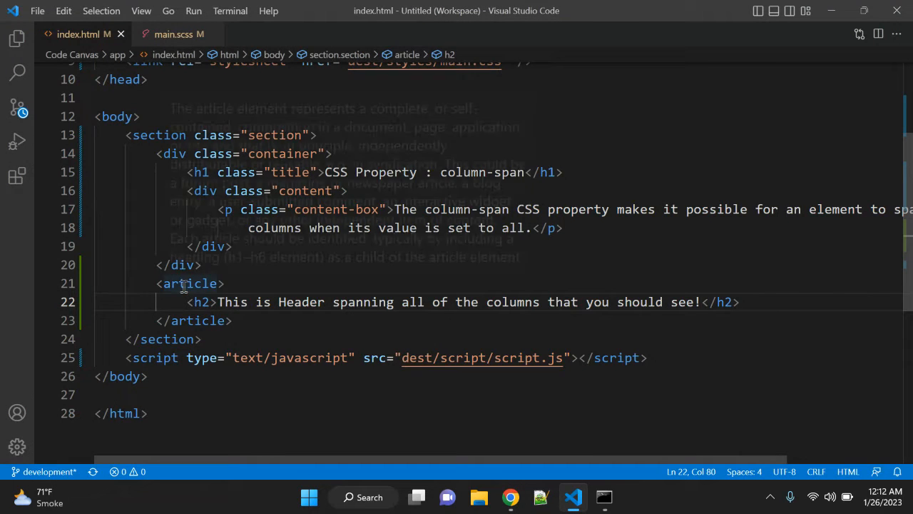
{"action": "left_click", "coordinate": [165, 34]}
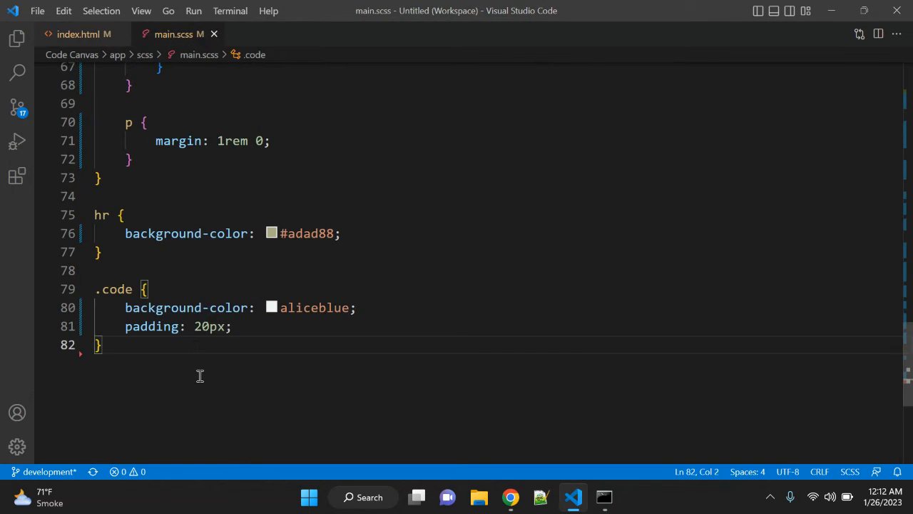
{"action": "type", "text": ".article {"}
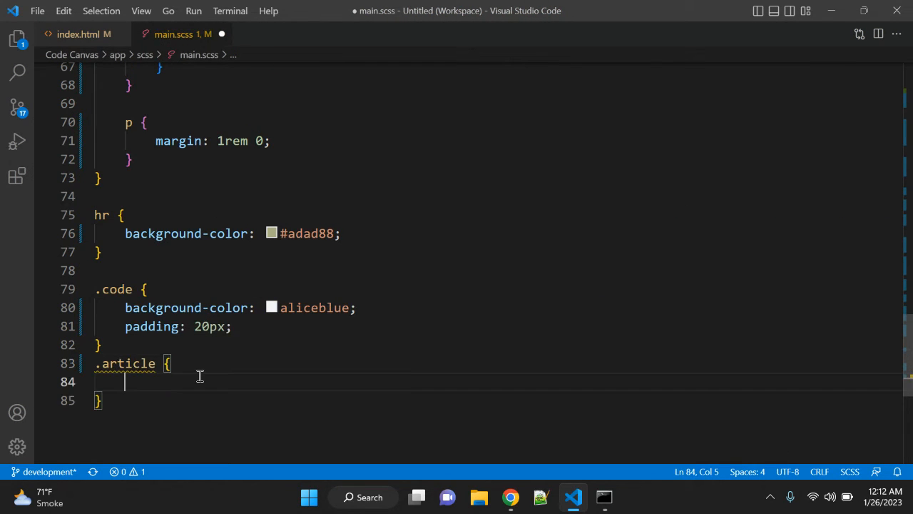
{"action": "key", "text": "Enter"}
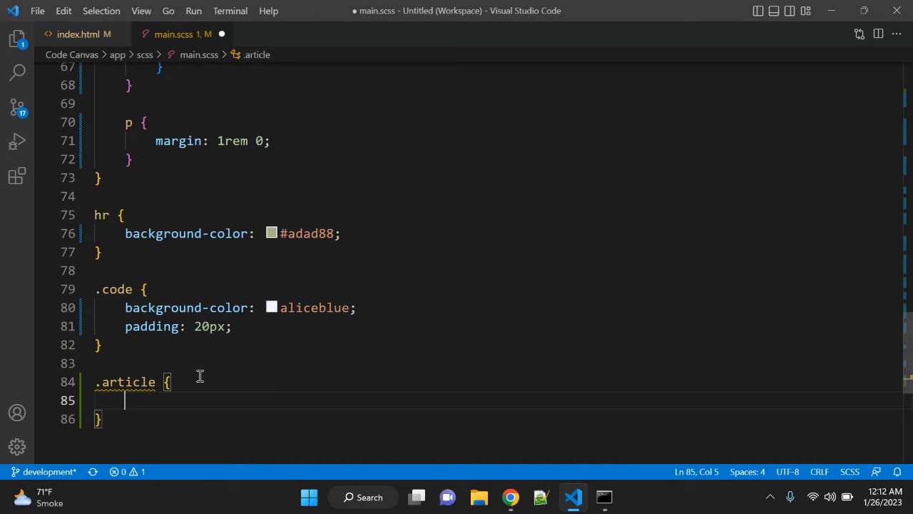
{"action": "type", "text": "columns: unset;"}
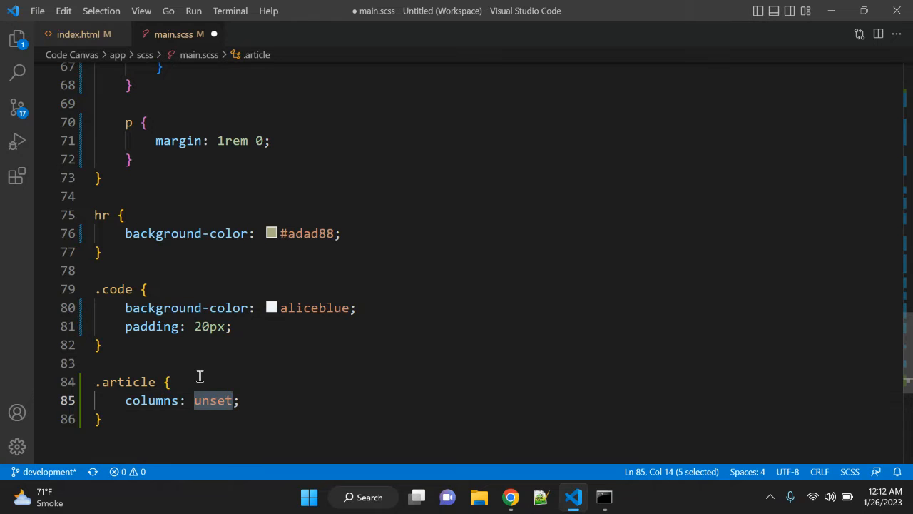
{"action": "left_click", "coordinate": [171, 382]}
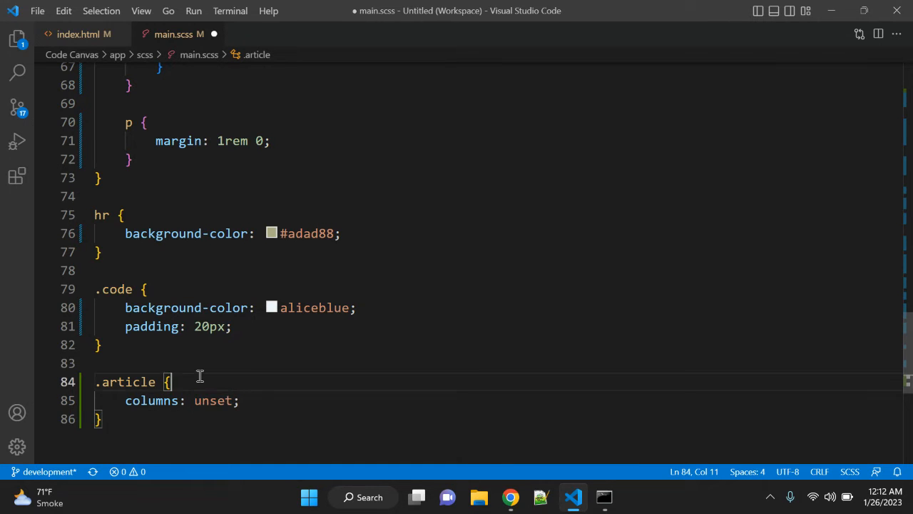
{"action": "left_click", "coordinate": [82, 34]}
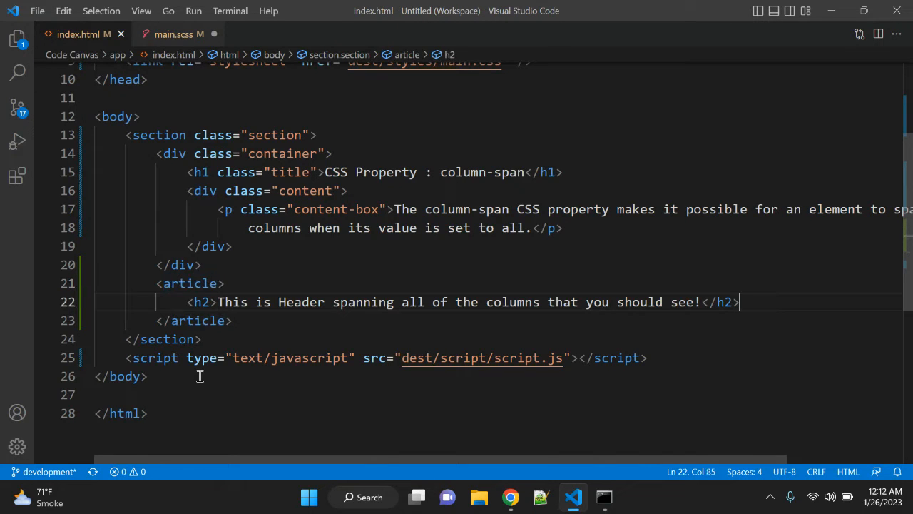
Add a lorem ipsum paragraph under the h2, trim its last sentence, and duplicate it to four paragraphs.
{"action": "type", "text": "<p"}
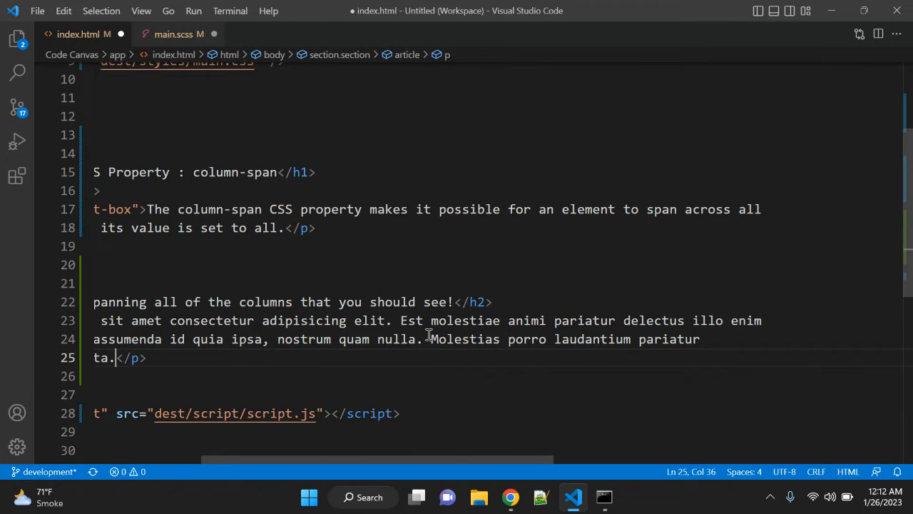
{"action": "left_click_drag", "start_coordinate": [440, 339], "coordinate": [118, 356]}
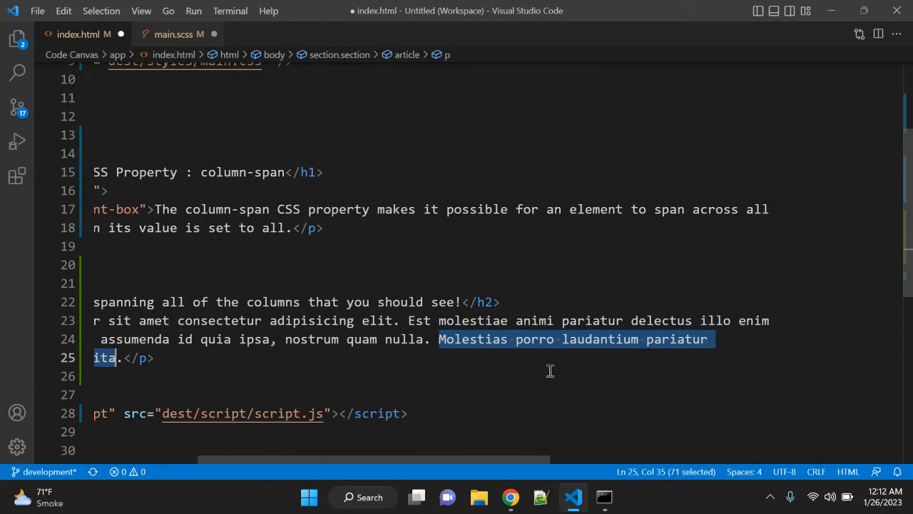
{"action": "key", "text": "Delete"}
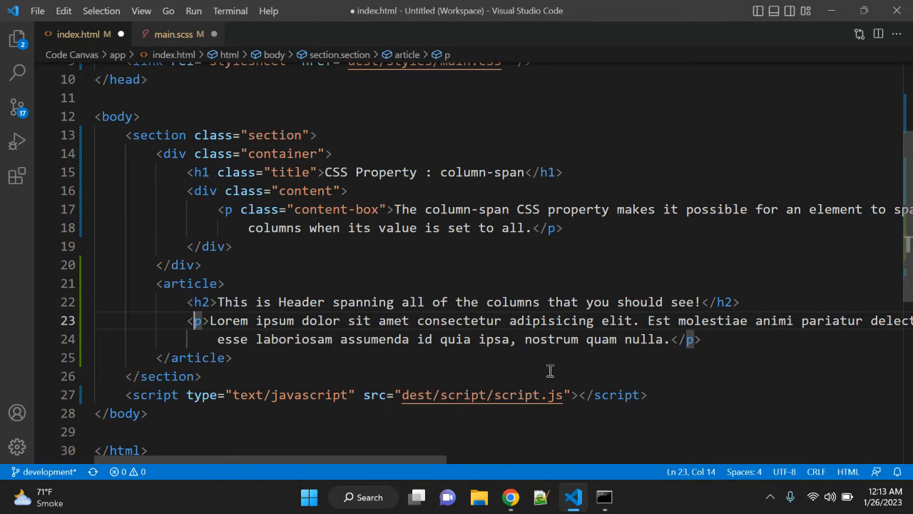
{"action": "left_click_drag", "start_coordinate": [192, 319], "coordinate": [700, 340]}
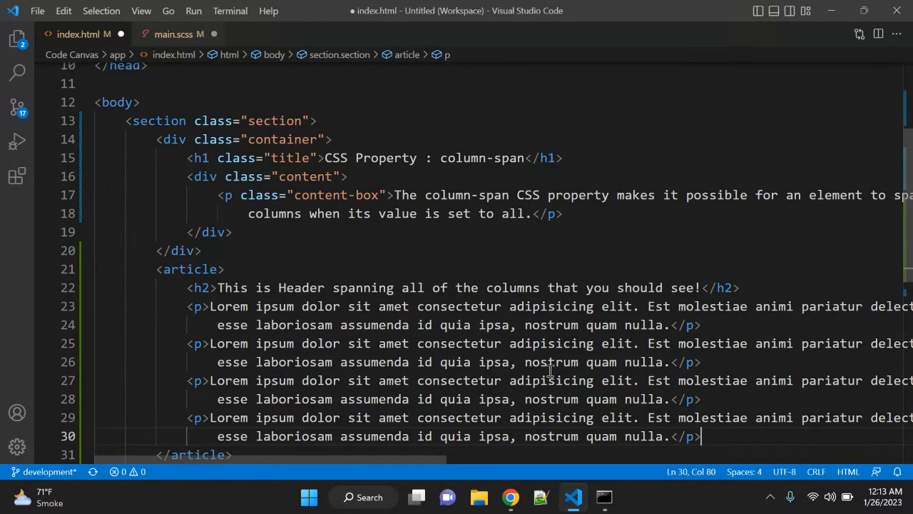
{"action": "key", "text": "Ctrl+s"}
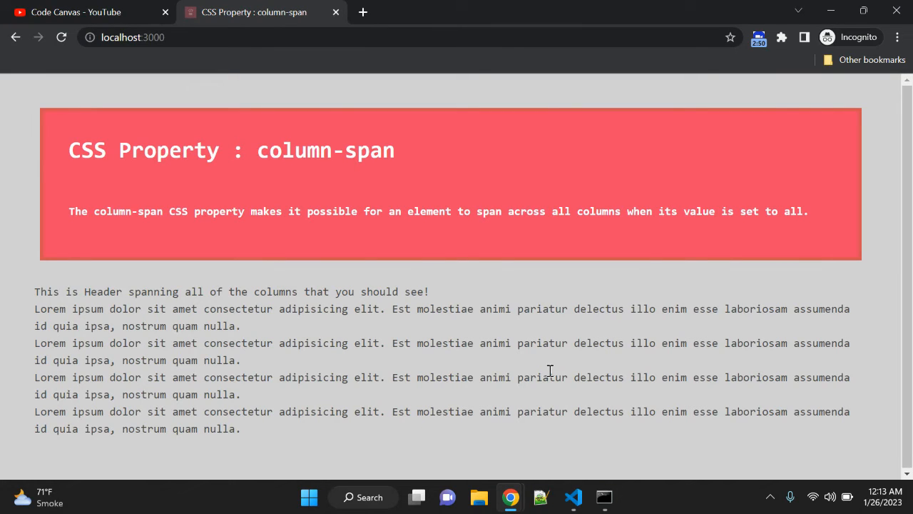
Change the .article rule to columns: 3 and check the page in the browser.
{"action": "left_click", "coordinate": [573, 497]}
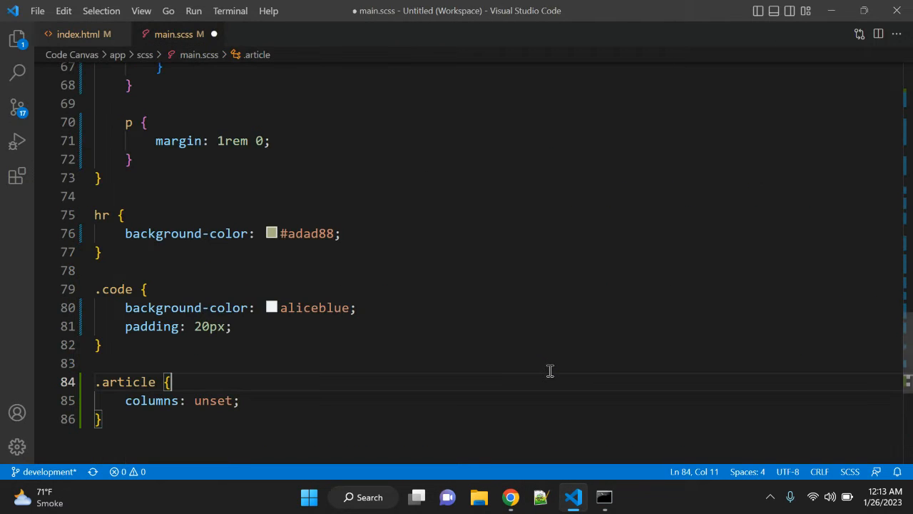
{"action": "left_click", "coordinate": [192, 400]}
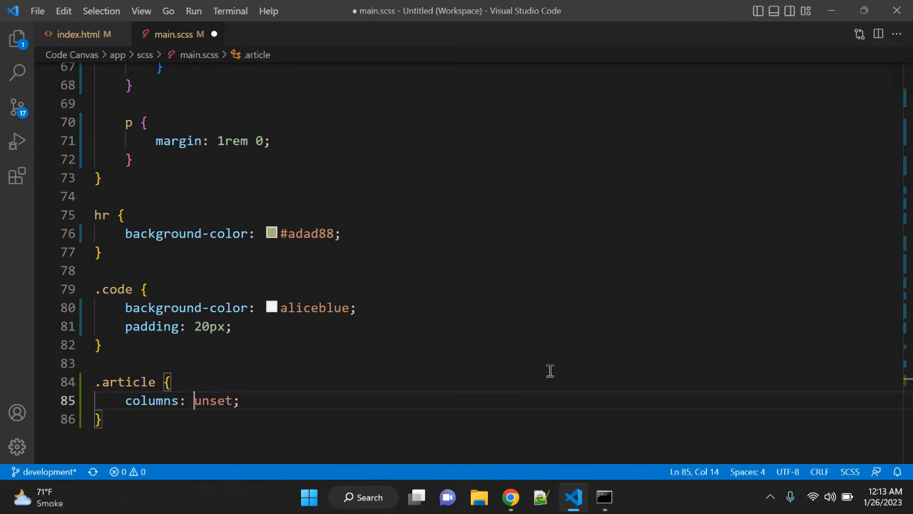
{"action": "type", "text": "3"}
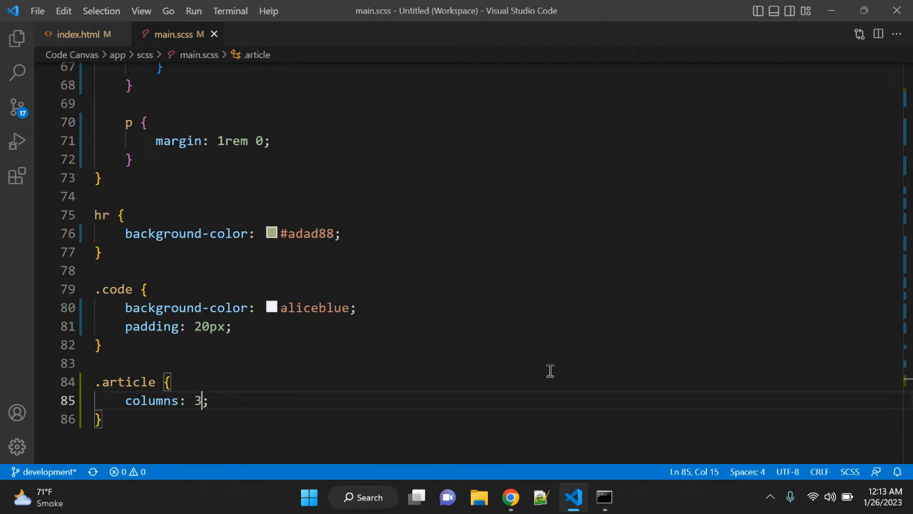
{"action": "left_click", "coordinate": [511, 497]}
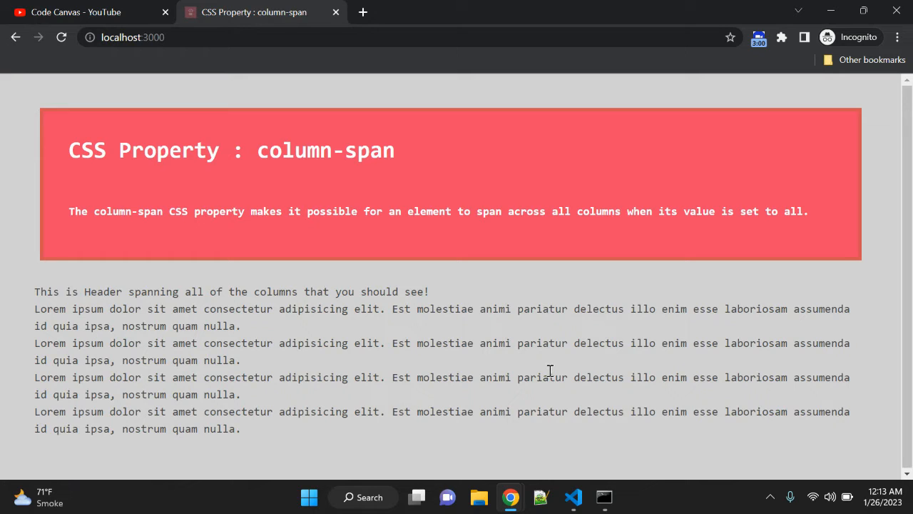
Turn the .article class selector into an article element selector and reload the three-column page.
{"action": "left_click", "coordinate": [573, 496]}
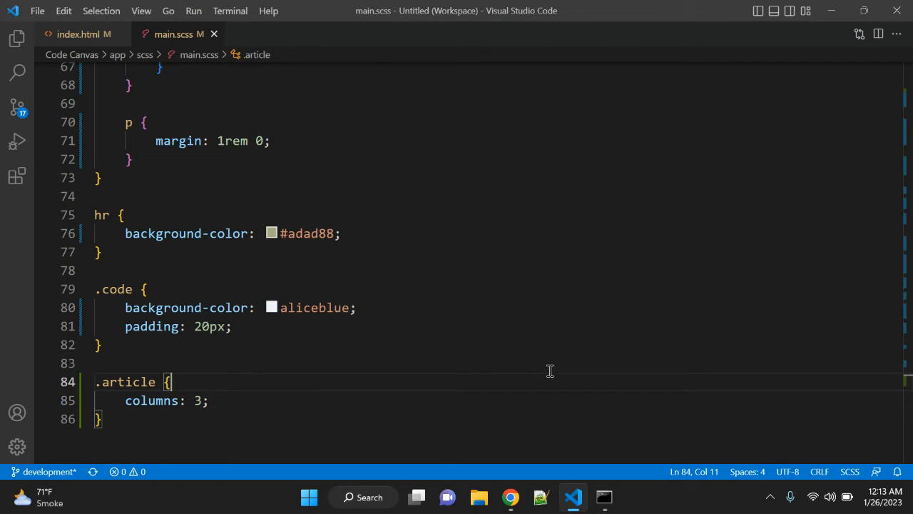
{"action": "key", "text": "Backspace"}
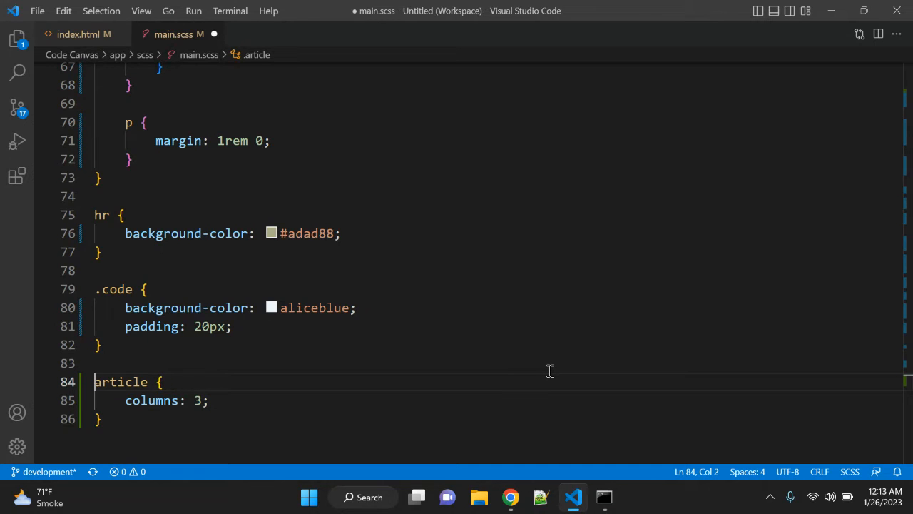
{"action": "left_click", "coordinate": [511, 496]}
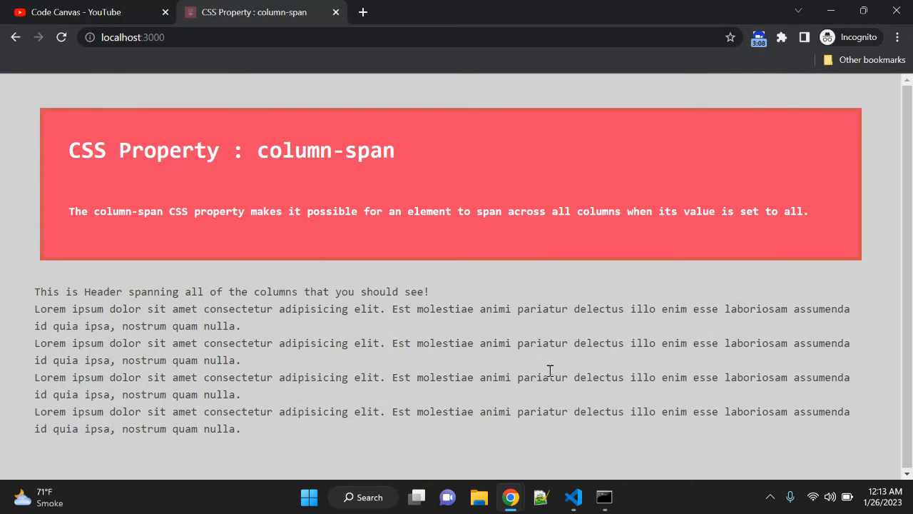
{"action": "left_click", "coordinate": [60, 37]}
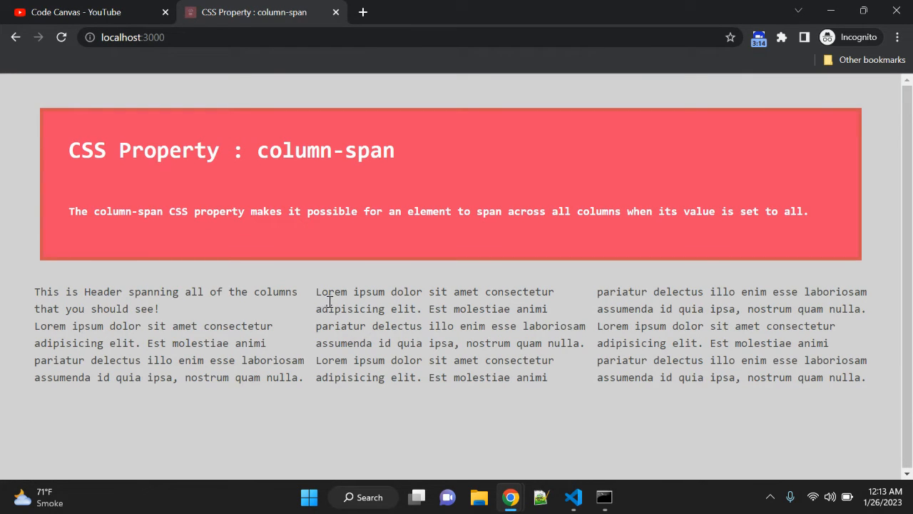
{"action": "mouse_move", "coordinate": [518, 399]}
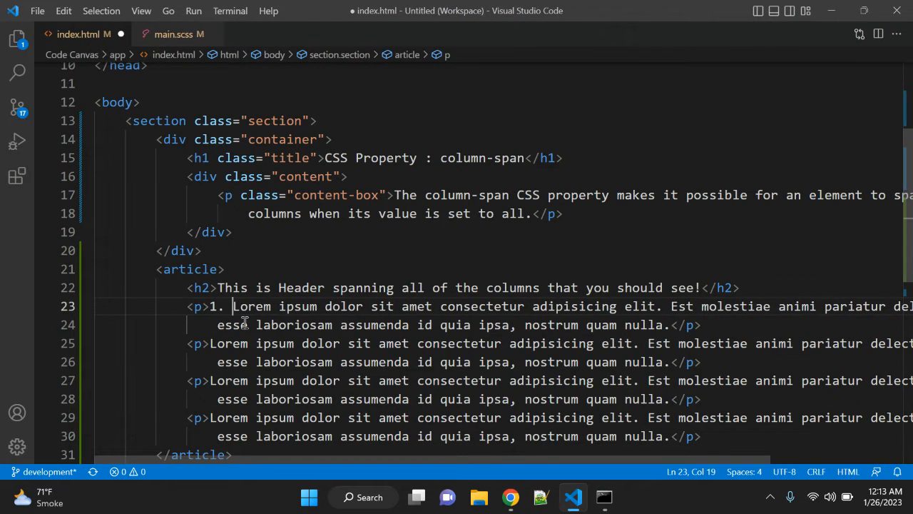
Number the article's paragraphs 1. through 4. and view them across three columns.
{"action": "type", "text": "2."}
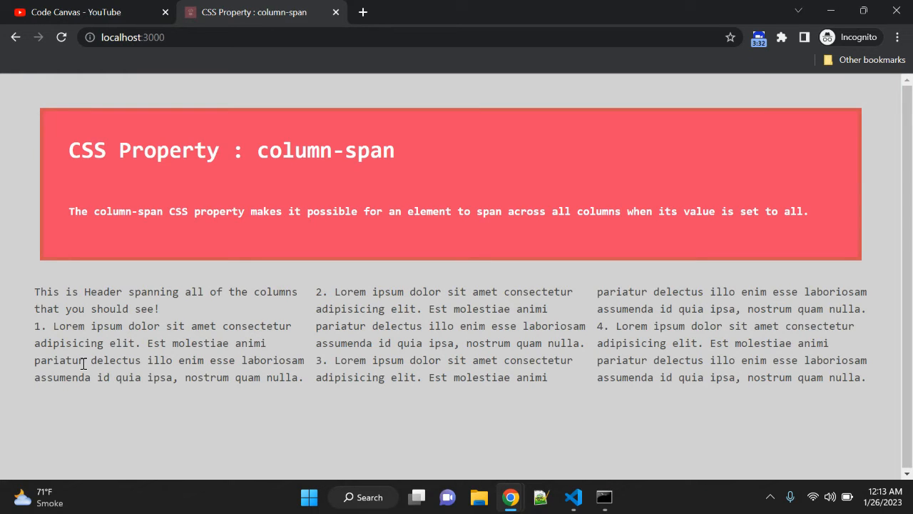
{"action": "left_click_drag", "start_coordinate": [35, 326], "coordinate": [97, 360]}
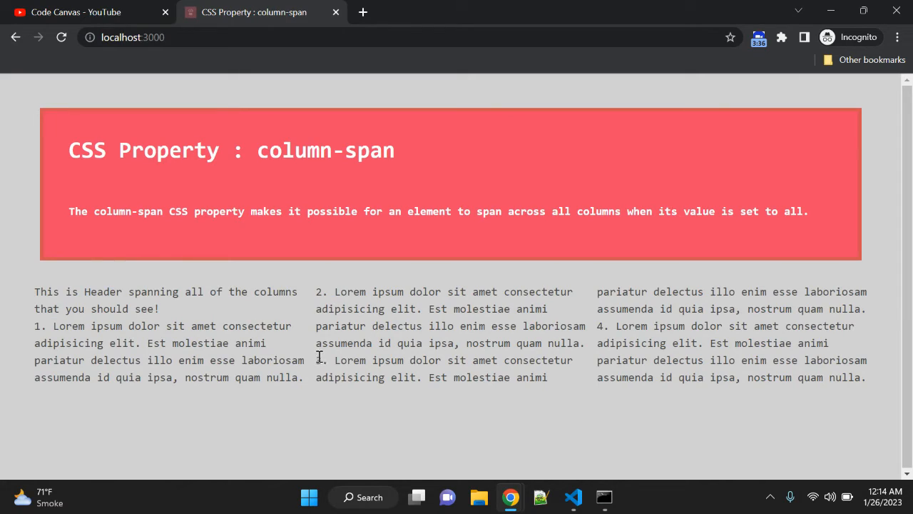
{"action": "mouse_move", "coordinate": [599, 325]}
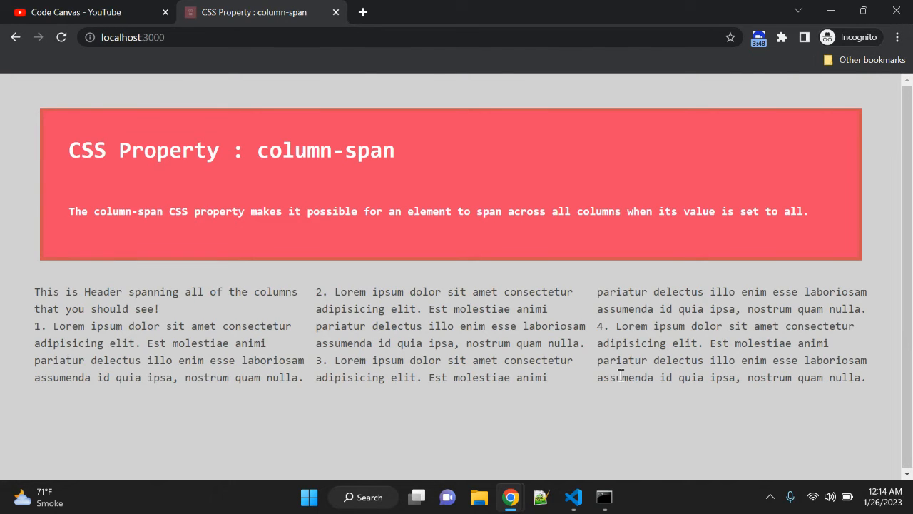
{"action": "left_click", "coordinate": [574, 497]}
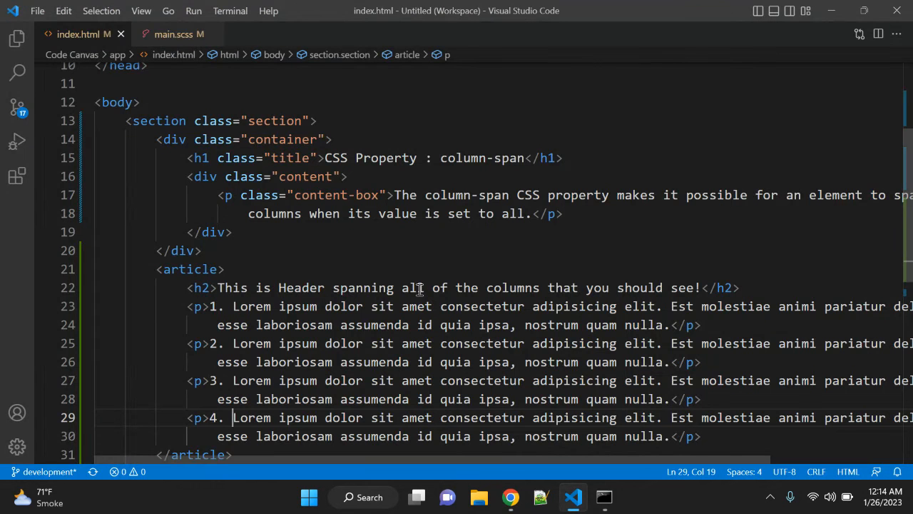
Nest an h2 rule inside article with column-span: all and check the page.
{"action": "left_click", "coordinate": [174, 35]}
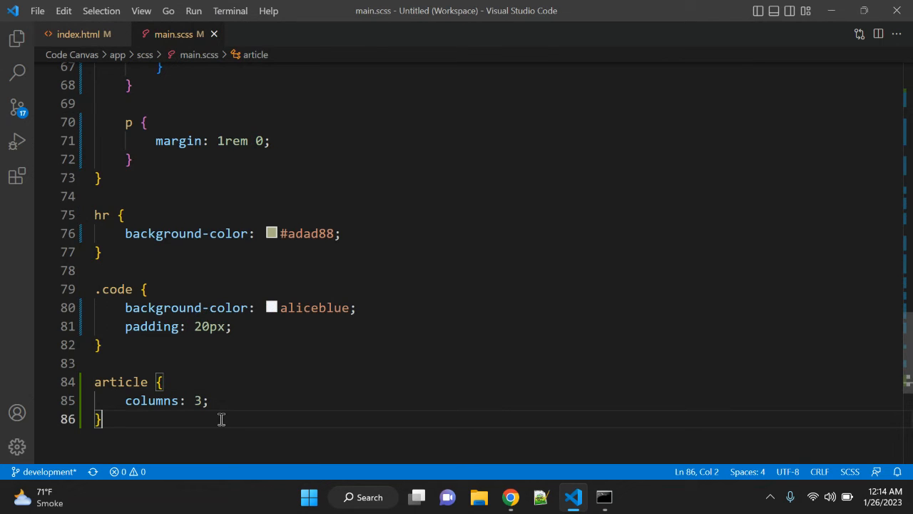
{"action": "left_click", "coordinate": [208, 399]}
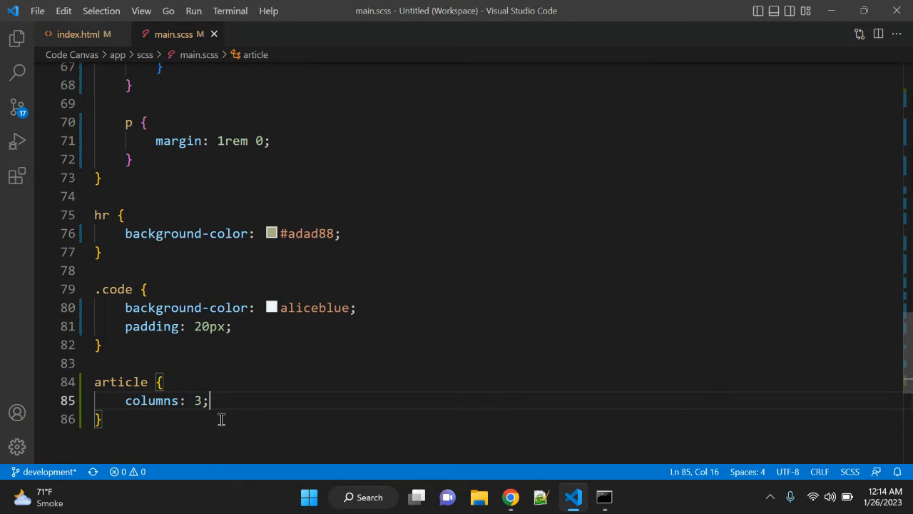
{"action": "type", "text": "h2 {"}
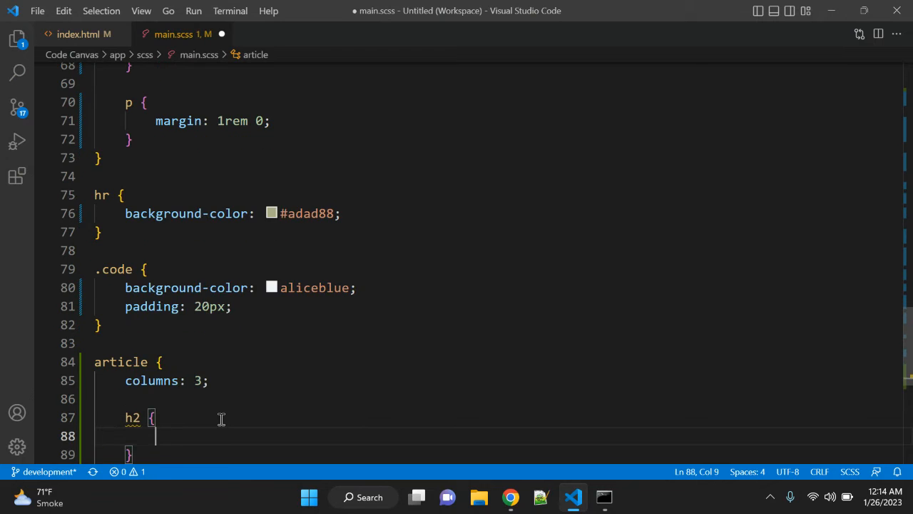
{"action": "type", "text": "column-span: all;"}
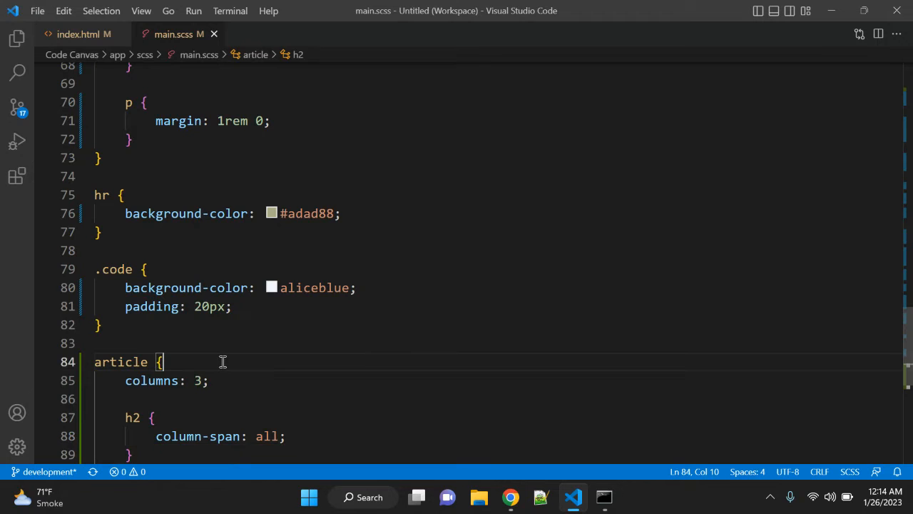
{"action": "double_click", "coordinate": [267, 436]}
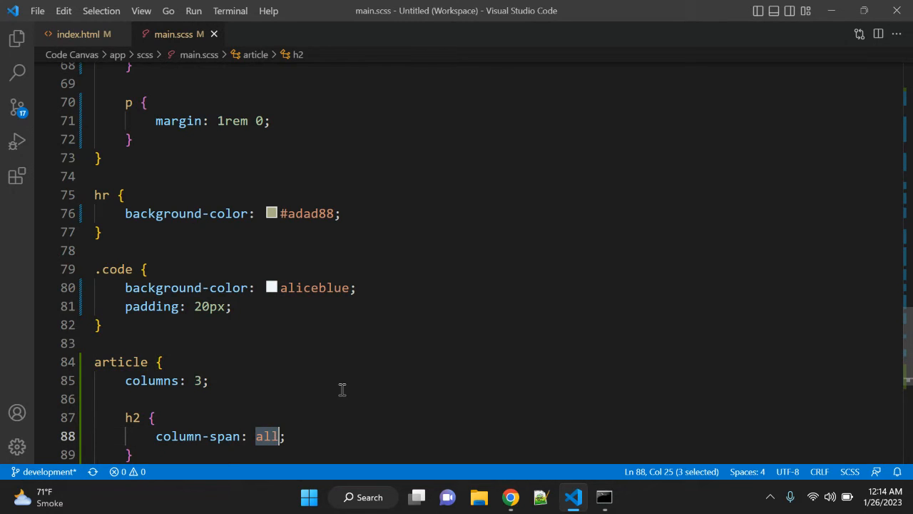
{"action": "left_click", "coordinate": [510, 497]}
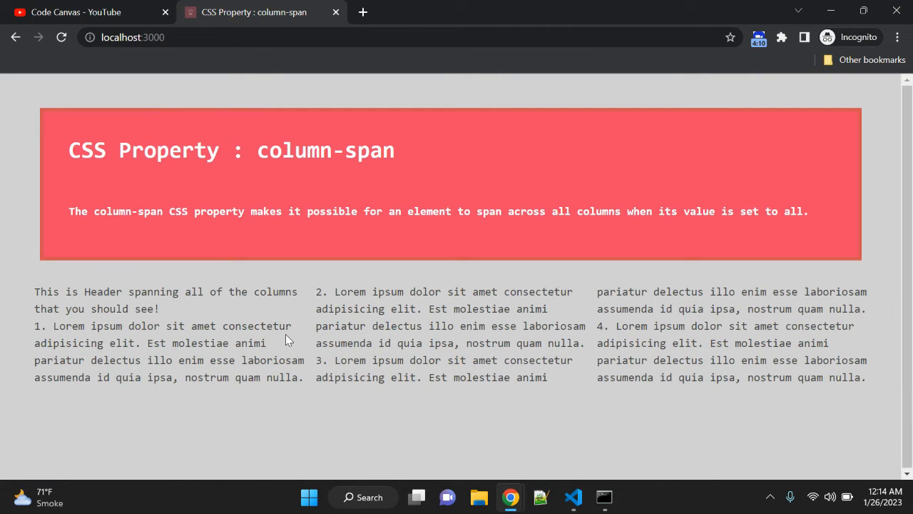
{"action": "left_click", "coordinate": [60, 37]}
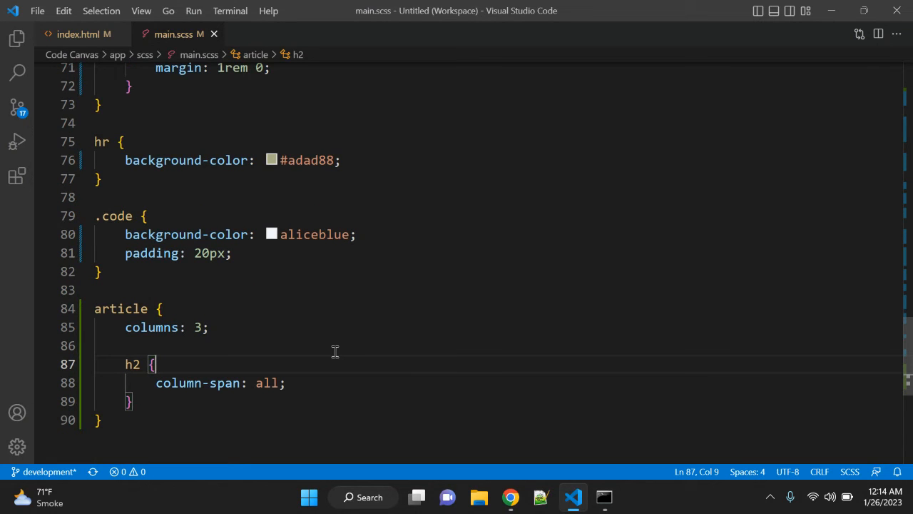
Add font-weight: bold to the nested h2 rule.
{"action": "key", "text": "Enter"}
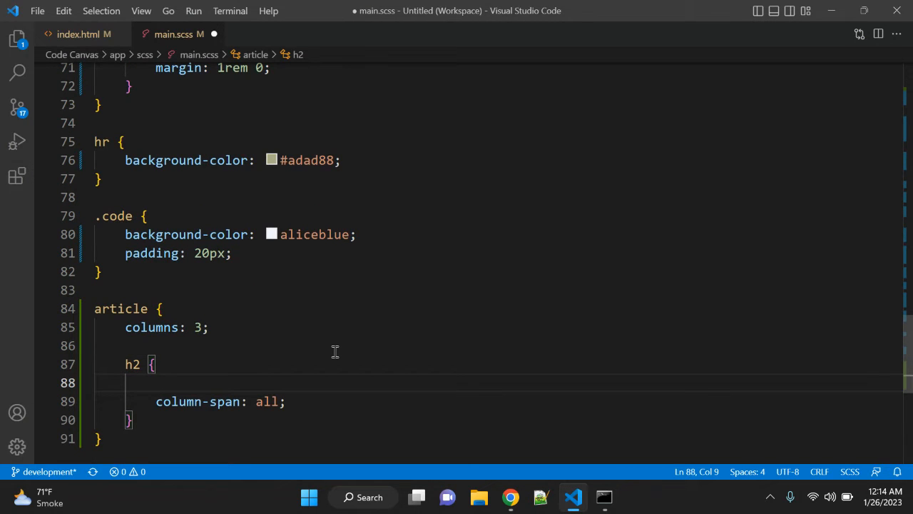
{"action": "type", "text": "fon"}
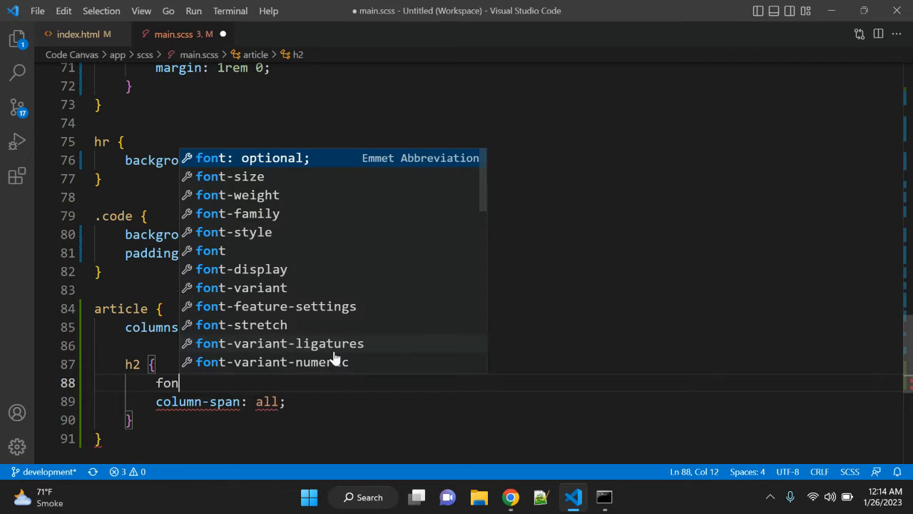
{"action": "type", "text": "t-we"}
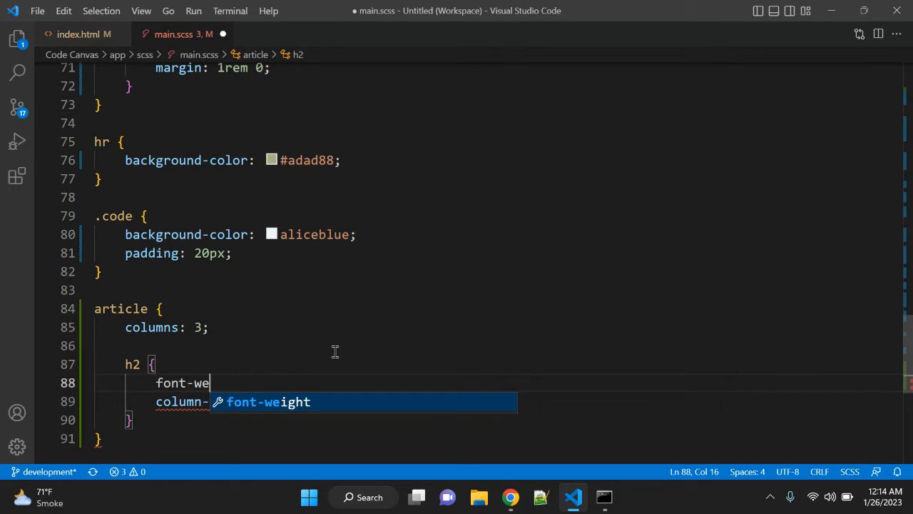
{"action": "type", "text": "ight: bold;"}
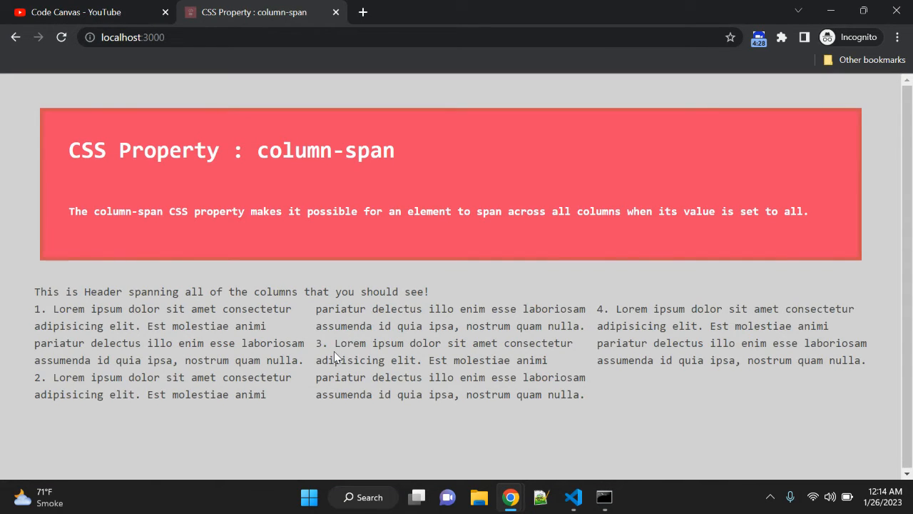
{"action": "mouse_move", "coordinate": [74, 320]}
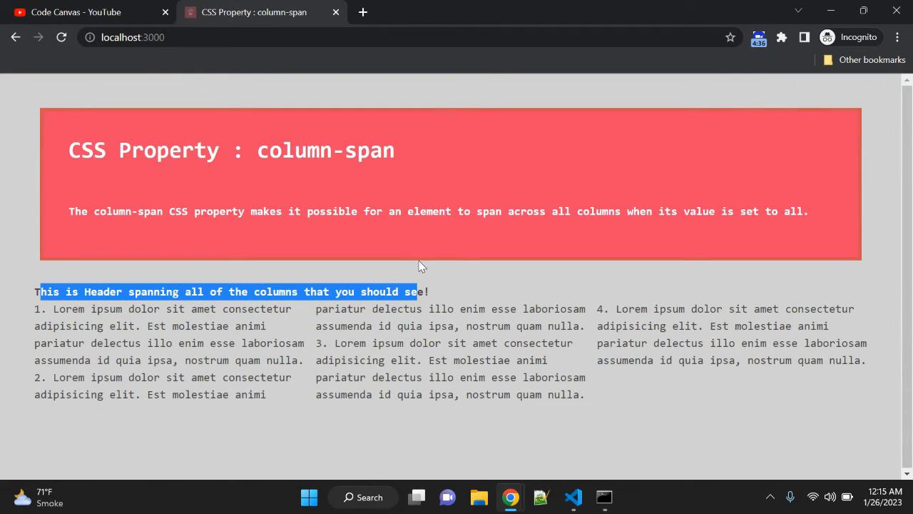
Highlight the spanning heading and the first column's paragraphs to show the layout.
{"action": "left_click", "coordinate": [129, 308]}
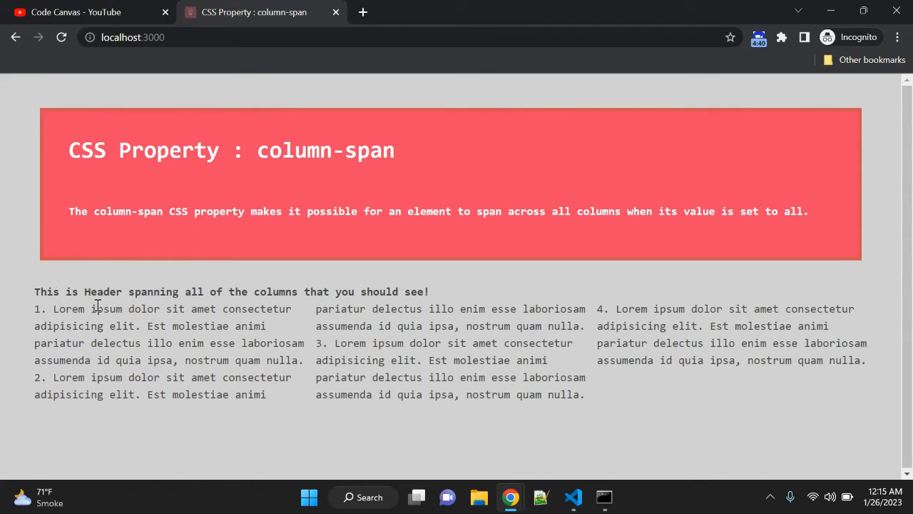
{"action": "left_click_drag", "start_coordinate": [35, 291], "coordinate": [203, 291]}
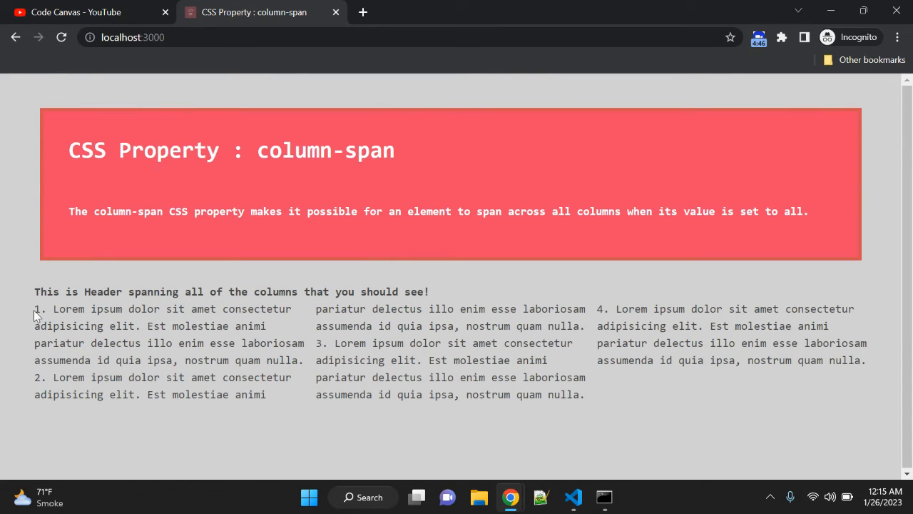
{"action": "left_click_drag", "start_coordinate": [34, 308], "coordinate": [243, 394]}
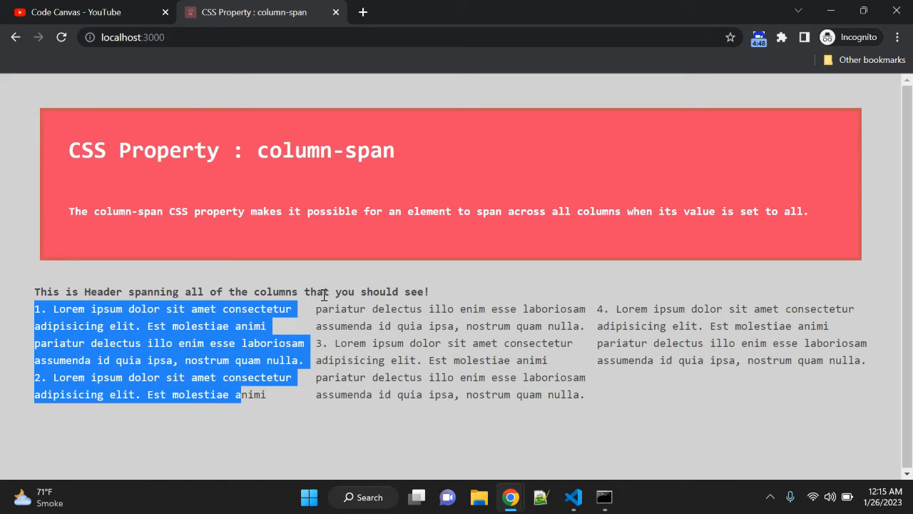
{"action": "left_click", "coordinate": [443, 291]}
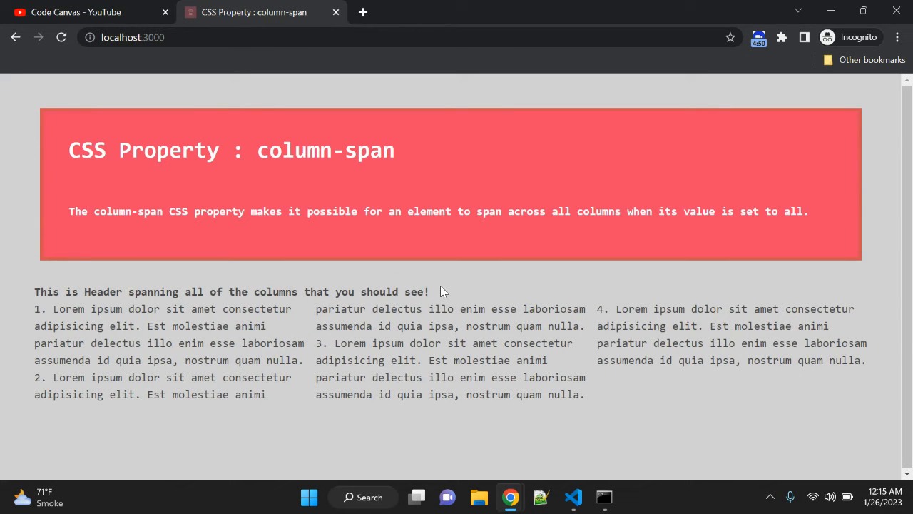
{"action": "mouse_move", "coordinate": [382, 302]}
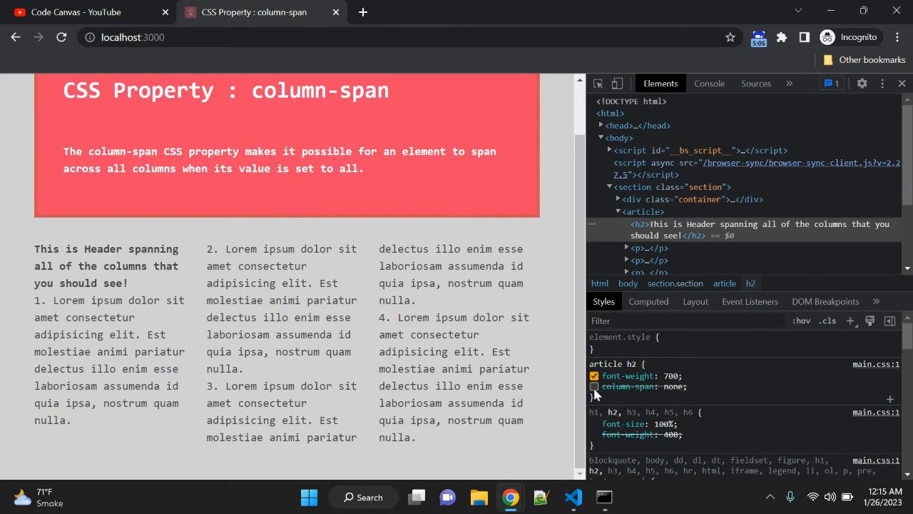
Inspect the h2 and first paragraph in DevTools and widen the page beside the panel.
{"action": "left_click", "coordinate": [594, 386]}
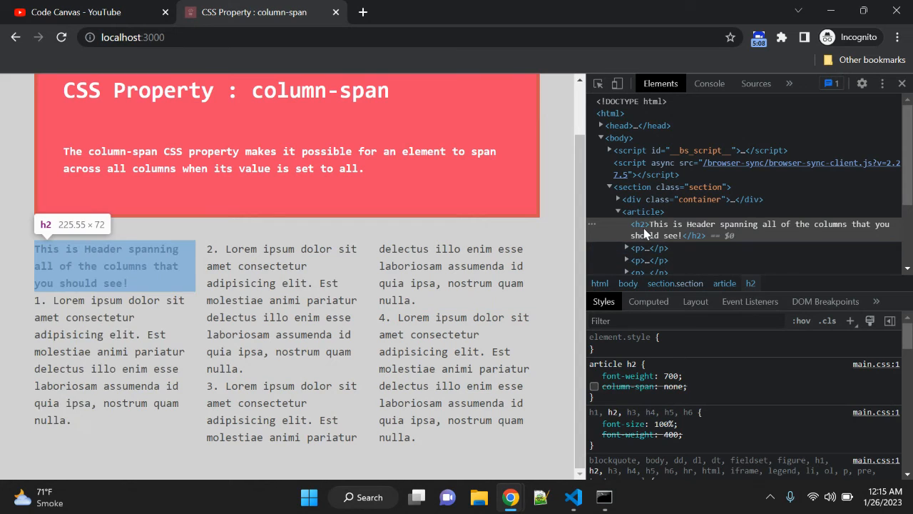
{"action": "mouse_move", "coordinate": [651, 227]}
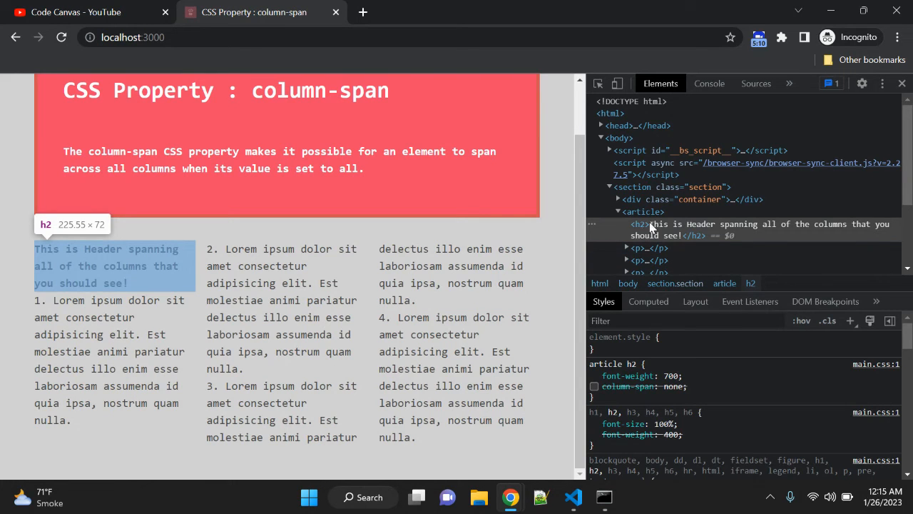
{"action": "left_click", "coordinate": [642, 177]}
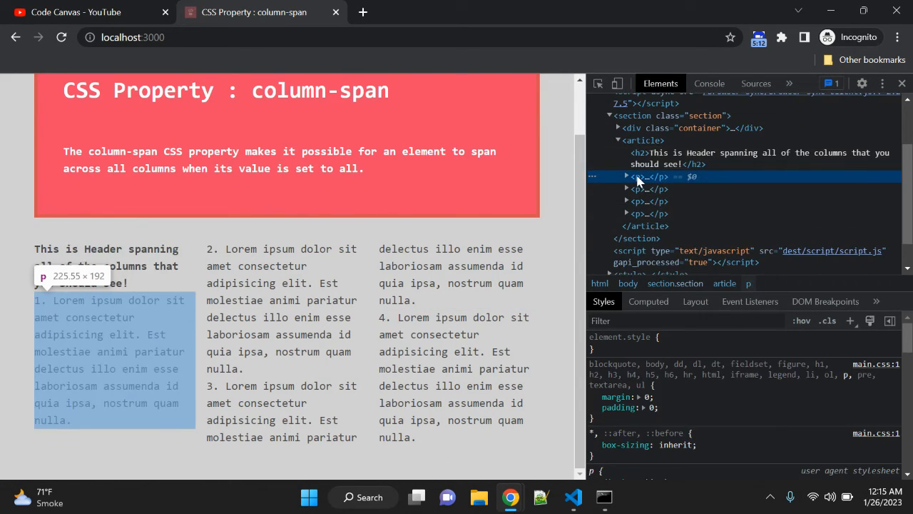
{"action": "left_click", "coordinate": [663, 151]}
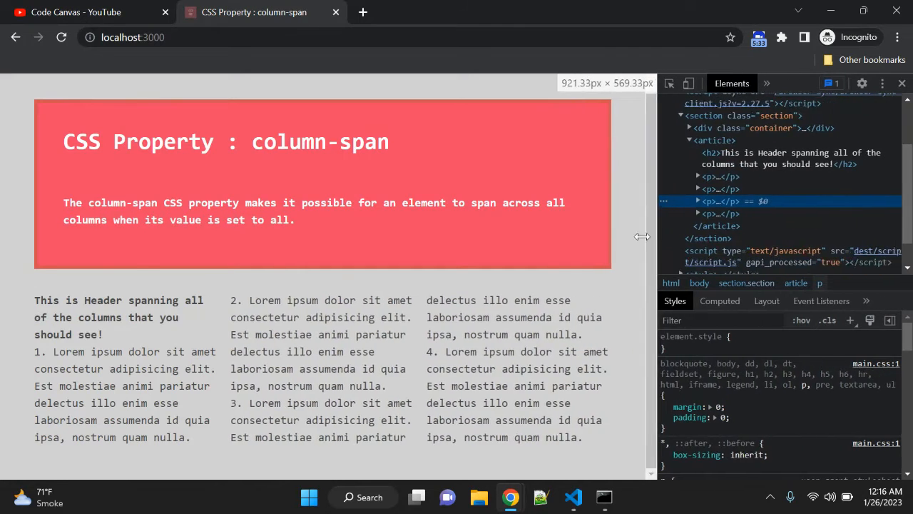
{"action": "left_click_drag", "start_coordinate": [642, 237], "coordinate": [655, 236]}
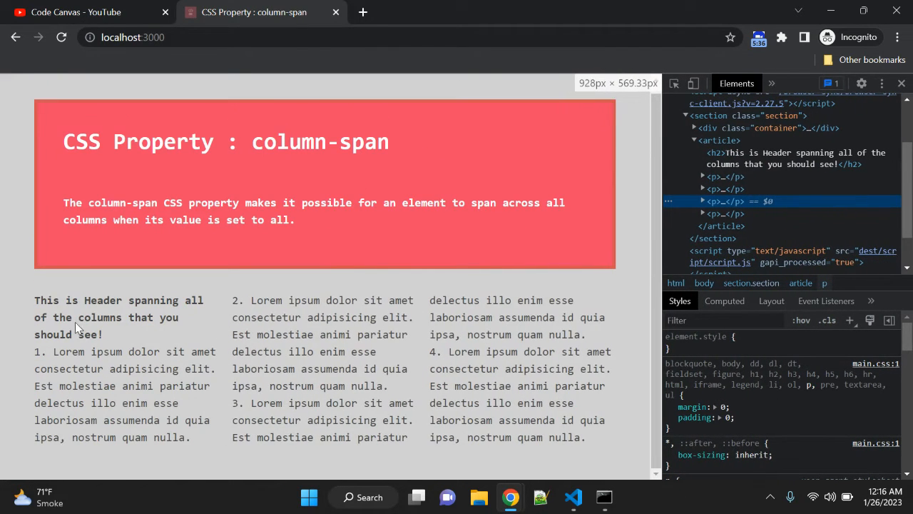
Fine-tune the page width and highlight the heading now wrapping in the first column.
{"action": "left_click_drag", "start_coordinate": [34, 300], "coordinate": [103, 334]}
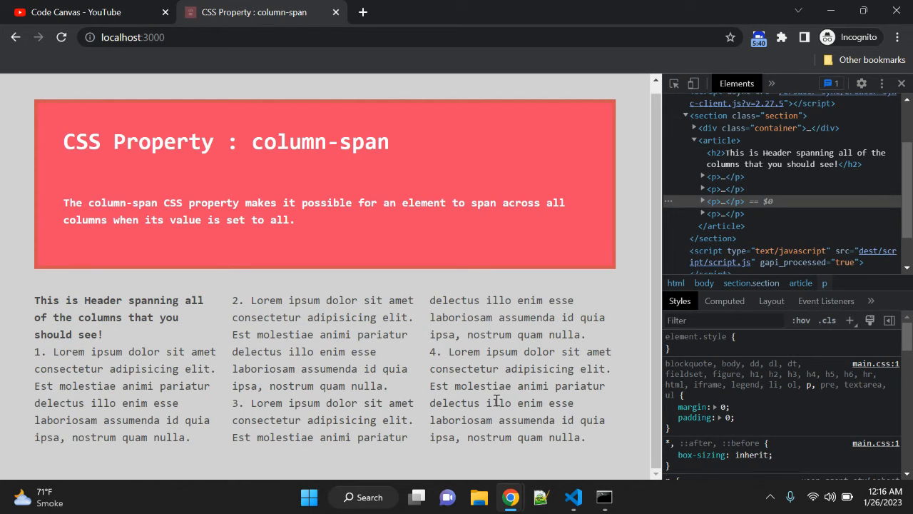
{"action": "mouse_move", "coordinate": [428, 348]}
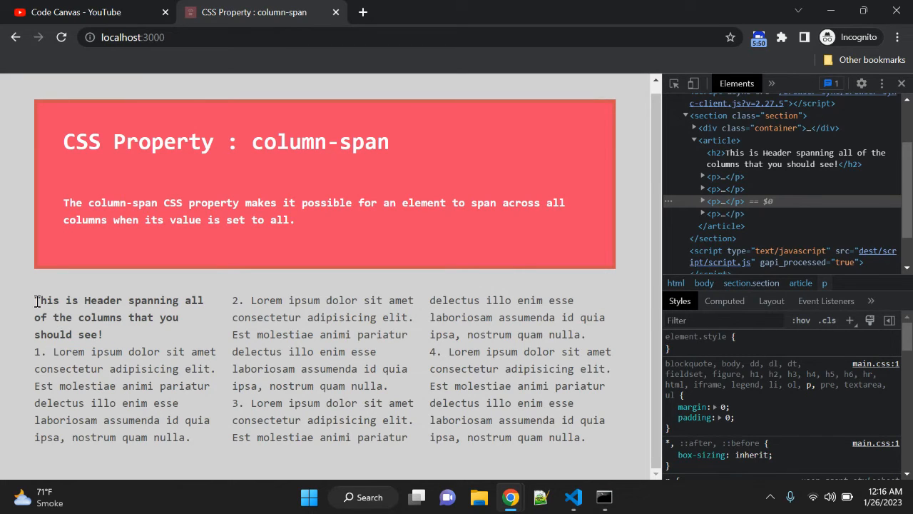
{"action": "left_click_drag", "start_coordinate": [251, 300], "coordinate": [260, 334]}
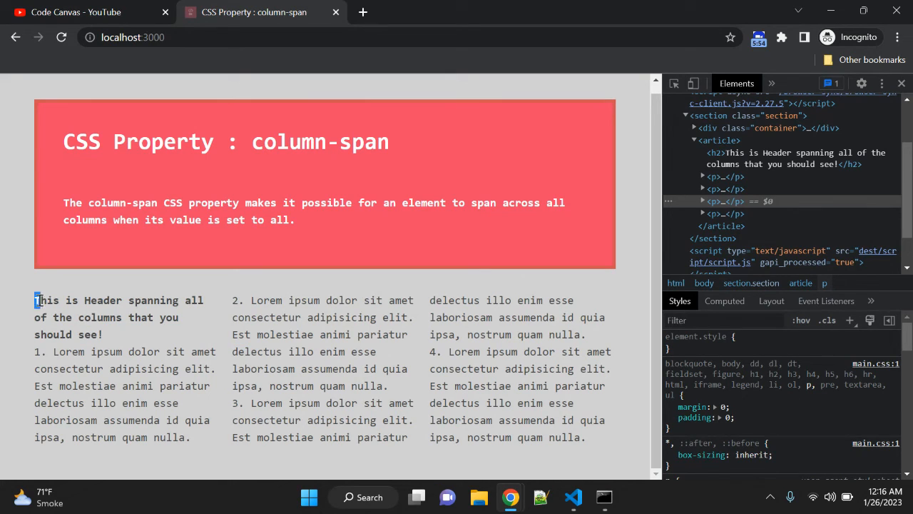
{"action": "left_click_drag", "start_coordinate": [35, 299], "coordinate": [103, 334]}
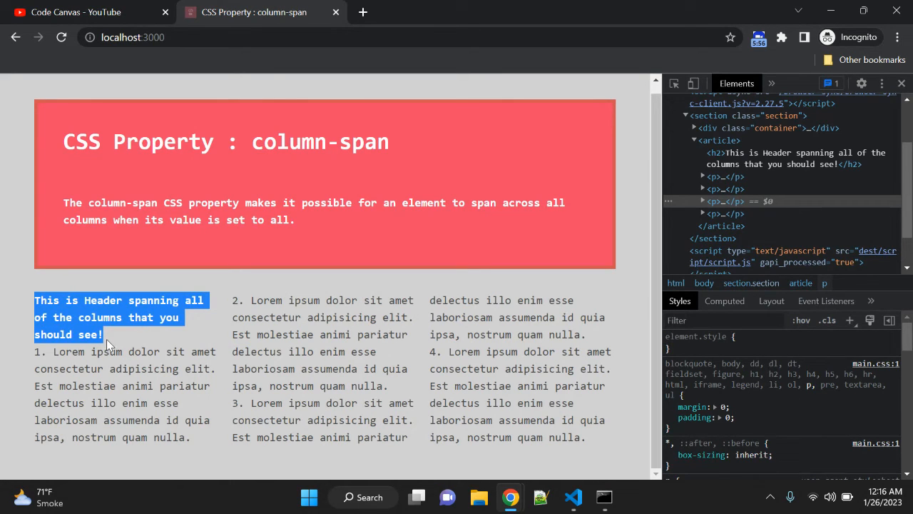
{"action": "left_click", "coordinate": [574, 496]}
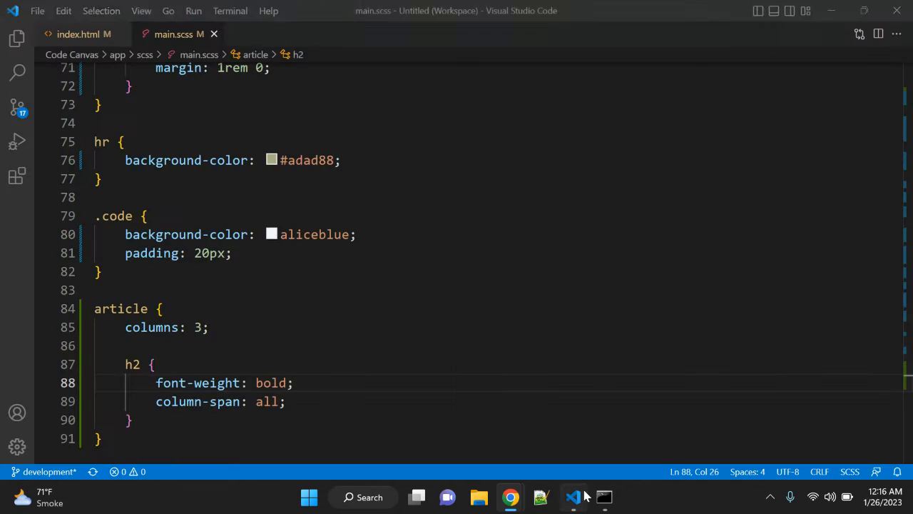
Select the column-span value 'all' in main.scss and switch to the browser demo.
{"action": "left_click", "coordinate": [287, 402]}
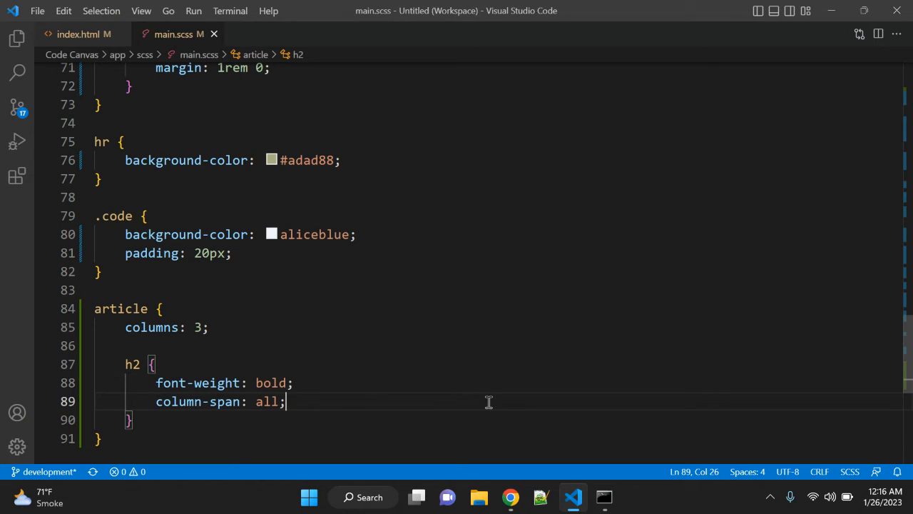
{"action": "double_click", "coordinate": [265, 402]}
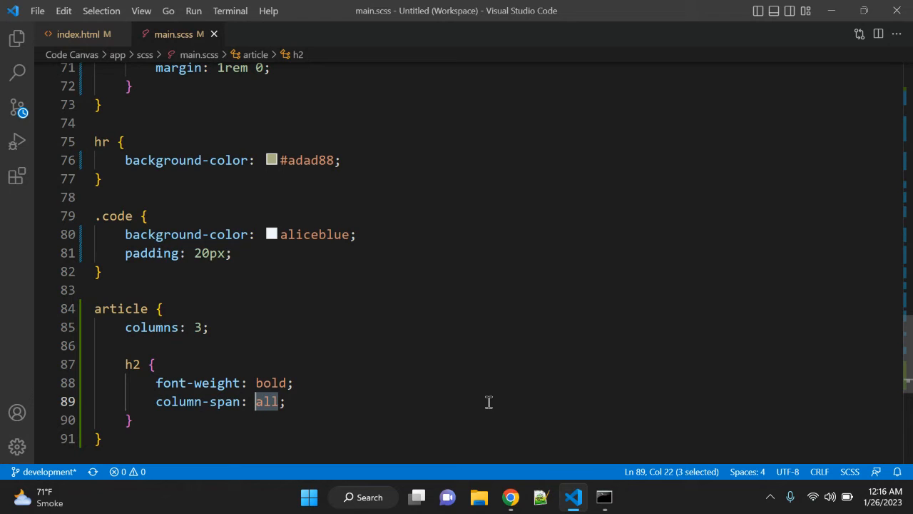
{"action": "left_click", "coordinate": [510, 497]}
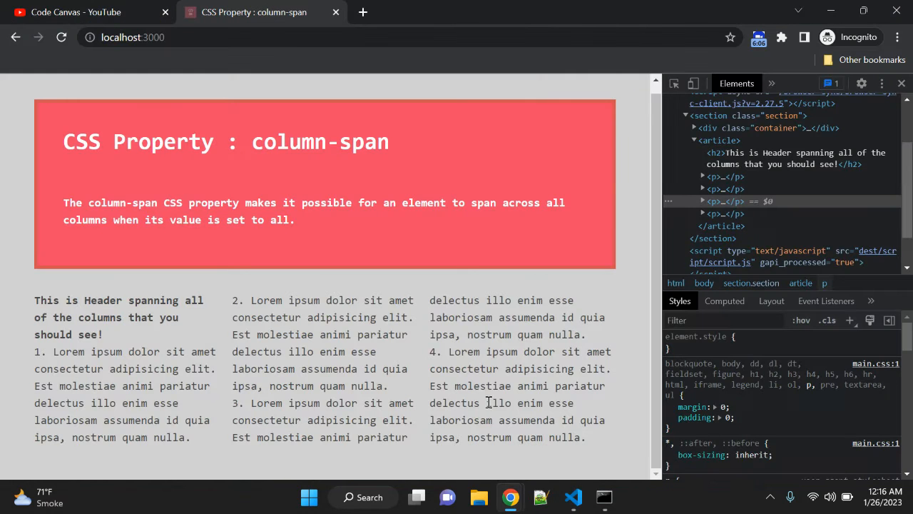
Confirm in DevTools that the h2 spans all three columns, then return to the stylesheet.
{"action": "left_click", "coordinate": [62, 37]}
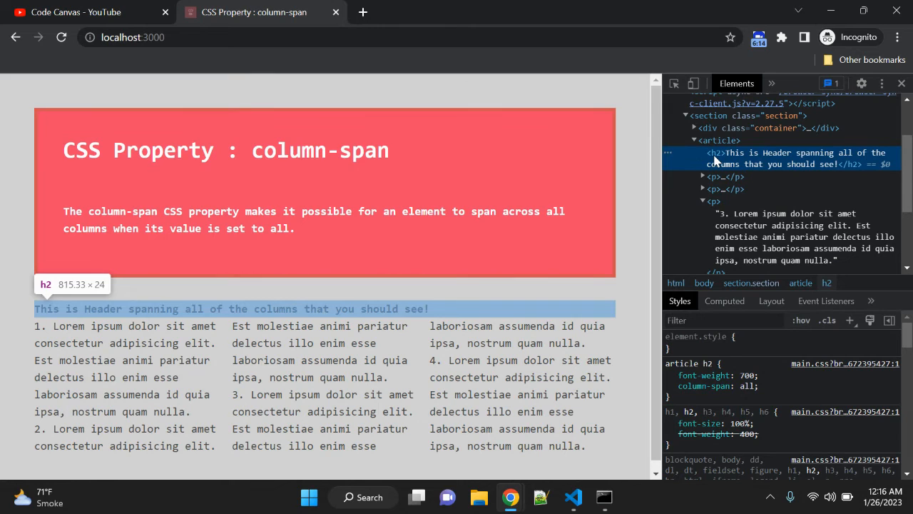
{"action": "left_click_drag", "start_coordinate": [34, 308], "coordinate": [202, 308]}
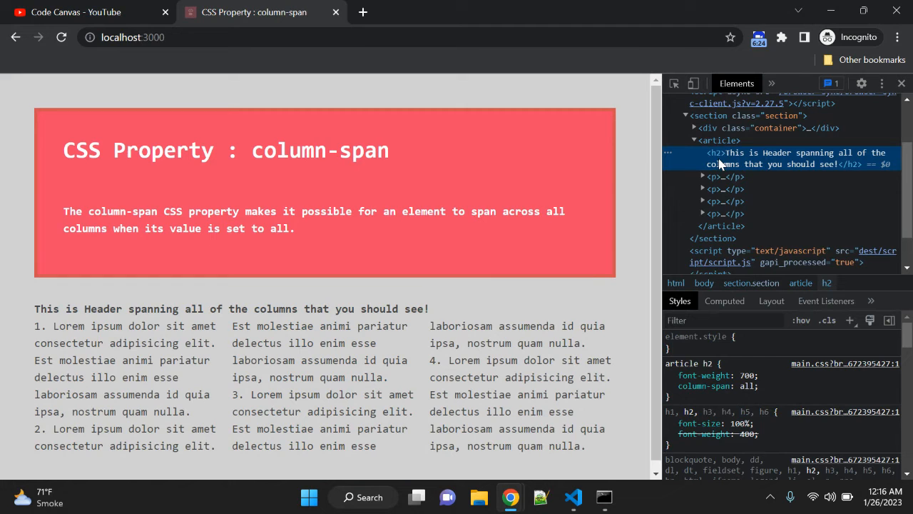
{"action": "left_click", "coordinate": [716, 177]}
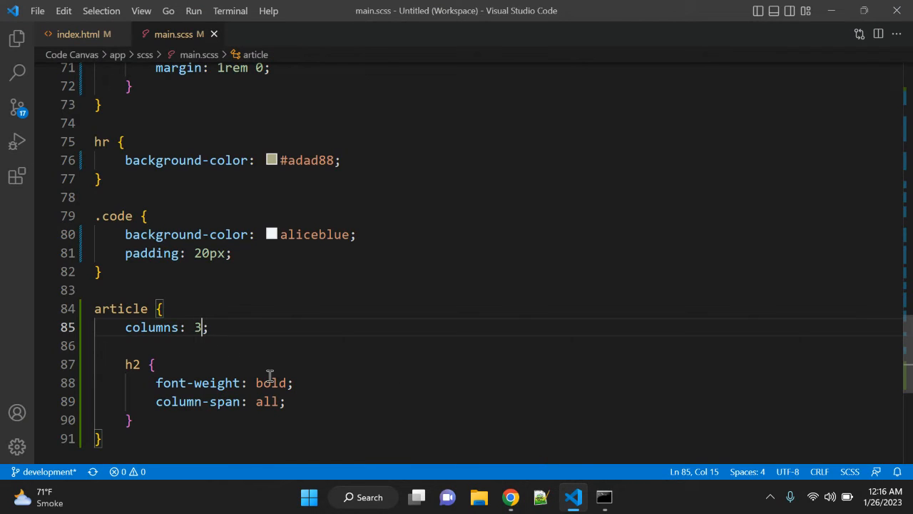
Set the article to columns: 4 in main.scss and confirm the heading spans all four columns in Chrome.
{"action": "type", "text": "4"}
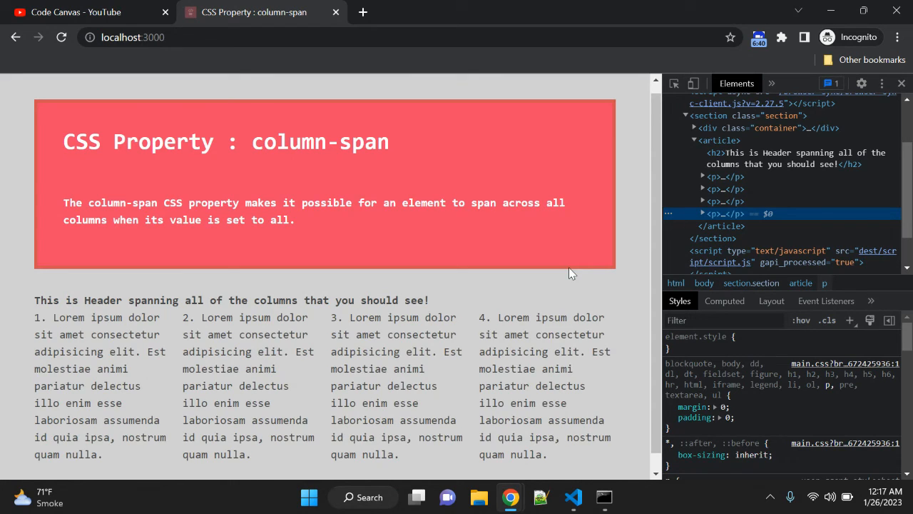
{"action": "left_click_drag", "start_coordinate": [51, 300], "coordinate": [69, 334]}
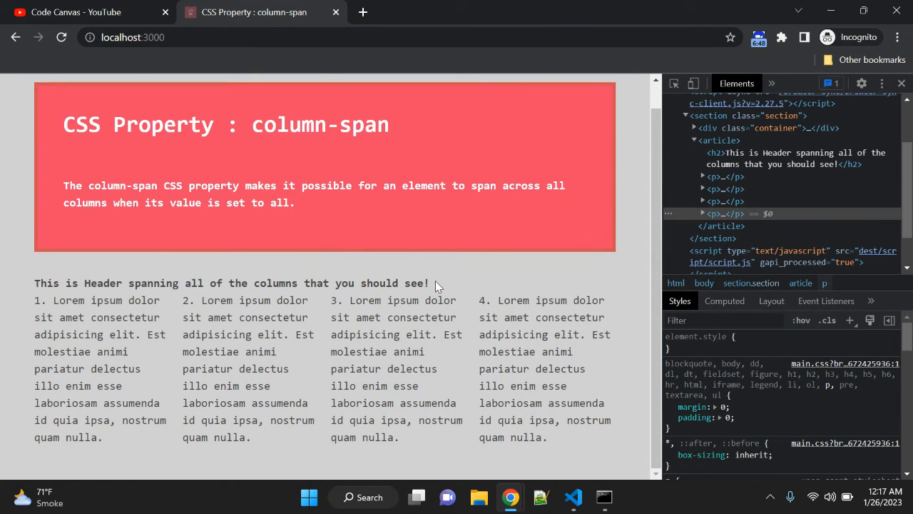
{"action": "mouse_move", "coordinate": [672, 347]}
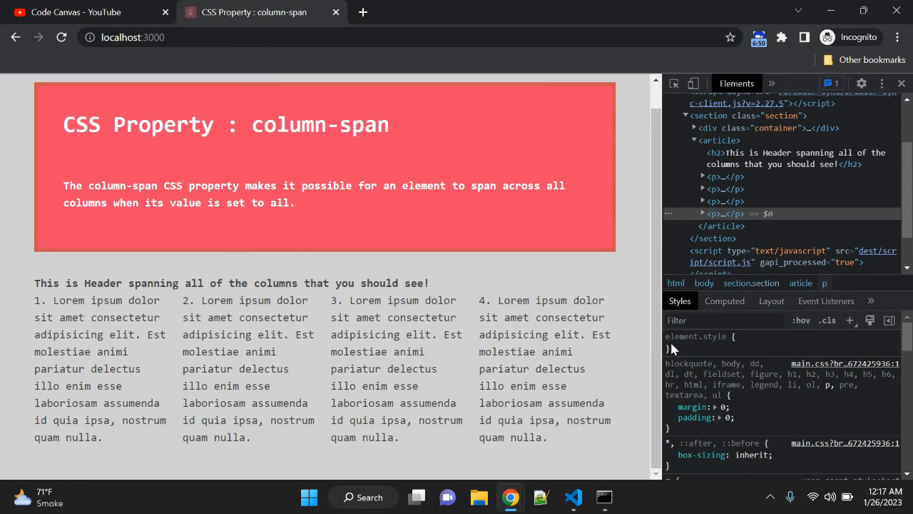
{"action": "left_click", "coordinate": [573, 497]}
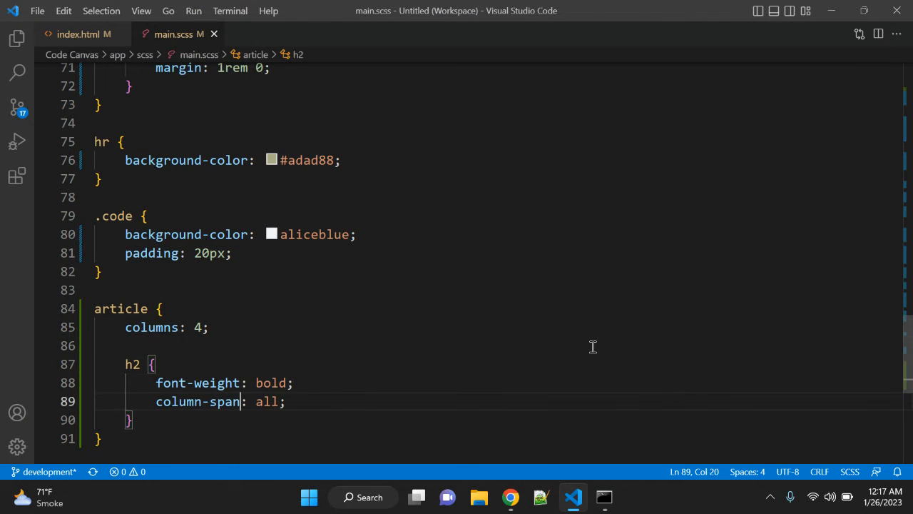
{"action": "type", "text": "none"}
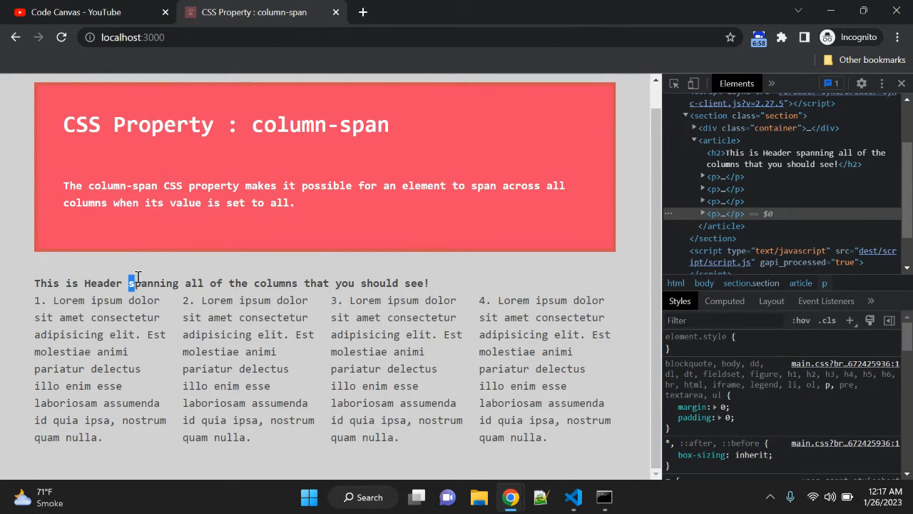
{"action": "double_click", "coordinate": [140, 283]}
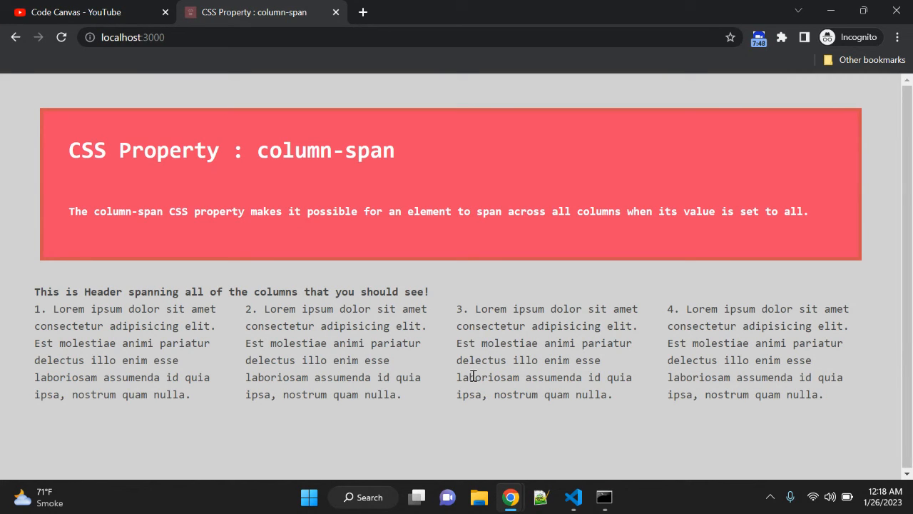
Open the Code Canvas channel's Playlists and the CSS3 Properties playlist in its own tab.
{"action": "left_click", "coordinate": [78, 11]}
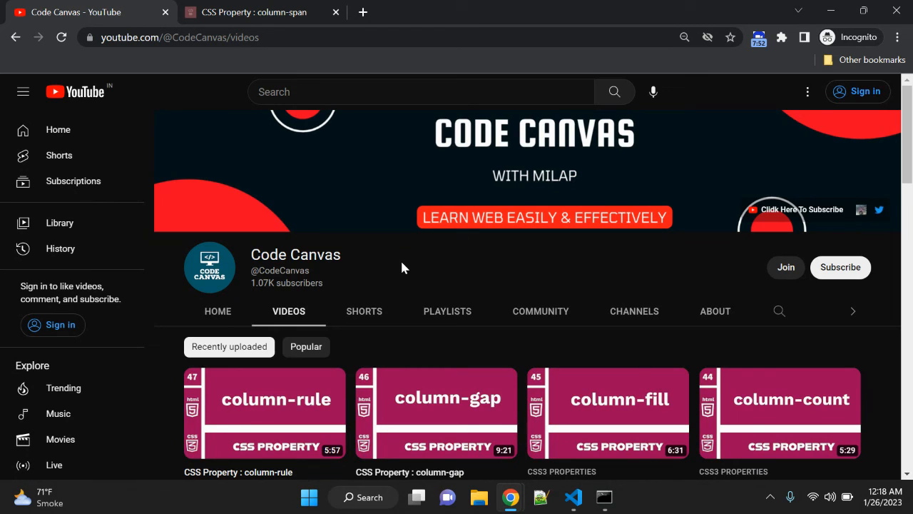
{"action": "scroll", "scroll_direction": "down", "scroll_amount": 3}
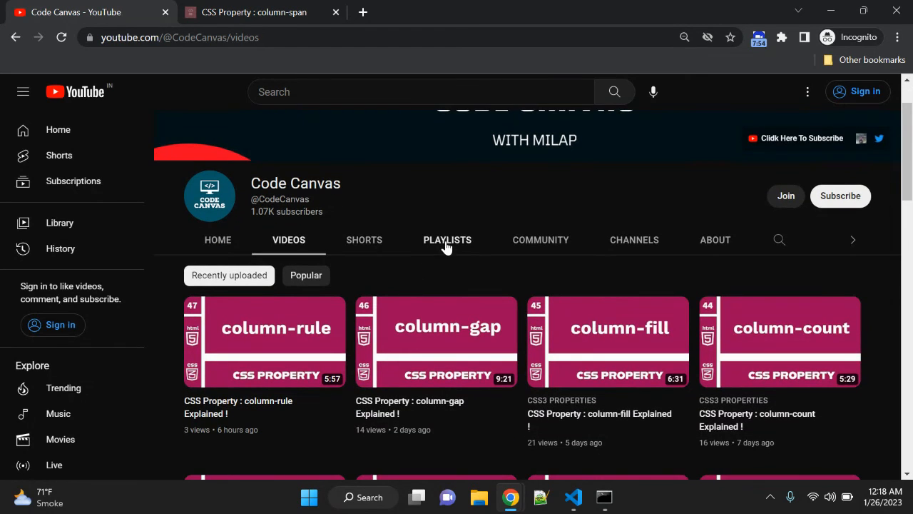
{"action": "left_click", "coordinate": [448, 240]}
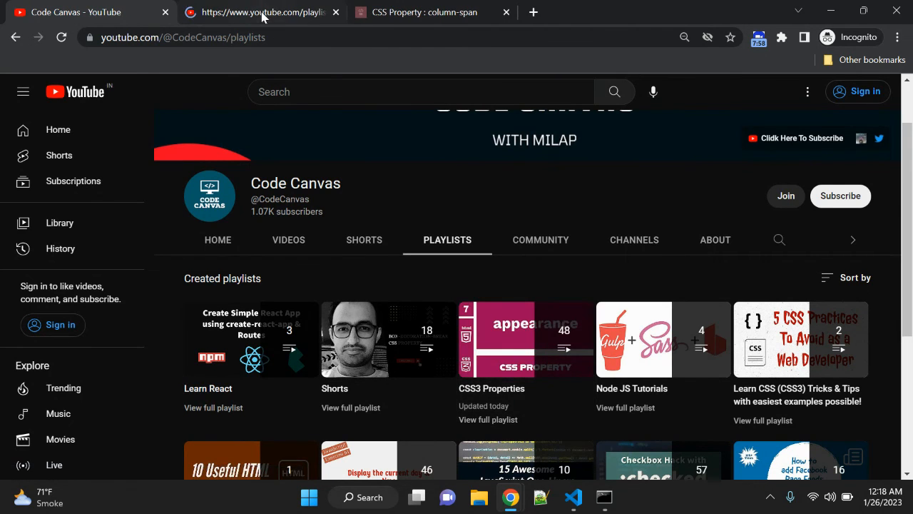
{"action": "left_click", "coordinate": [517, 340]}
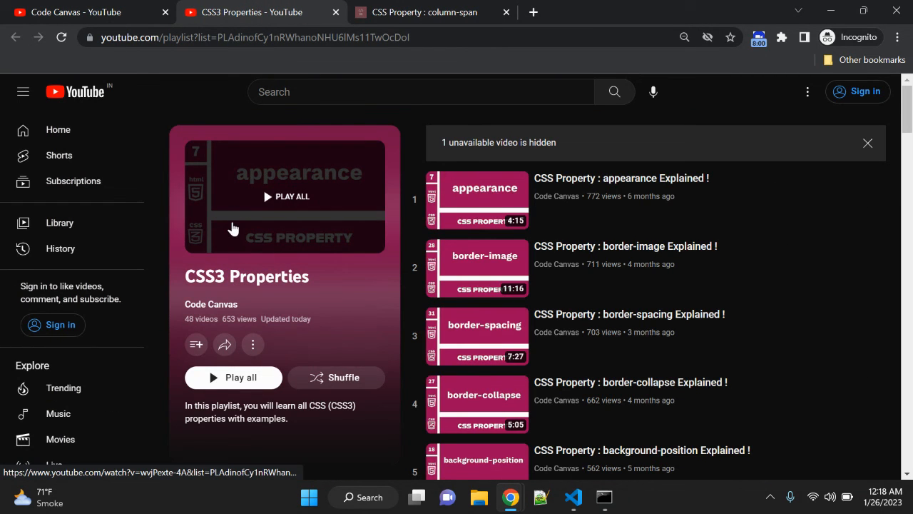
{"action": "left_click", "coordinate": [435, 11]}
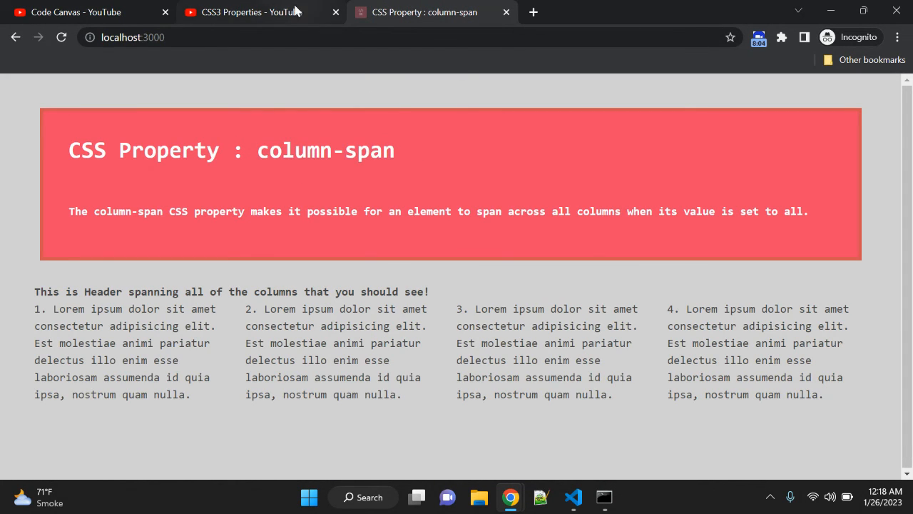
{"action": "left_click", "coordinate": [250, 11]}
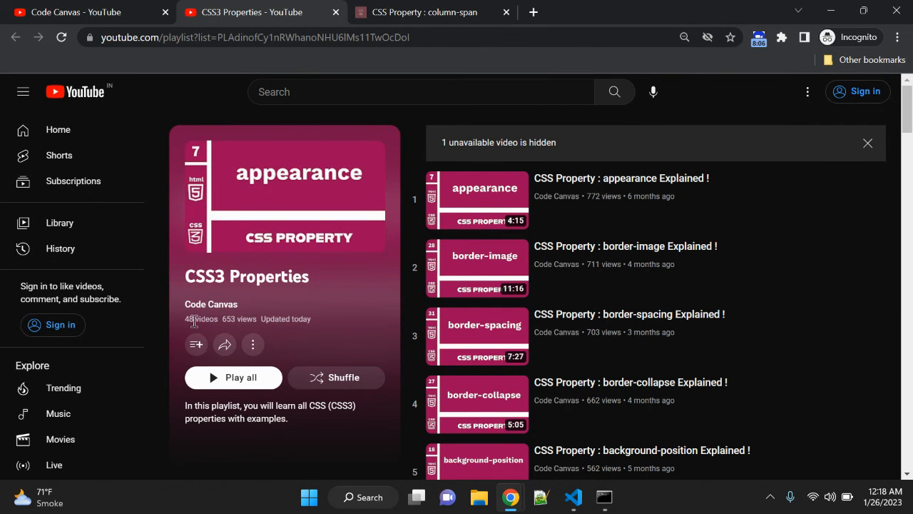
{"action": "mouse_move", "coordinate": [719, 111]}
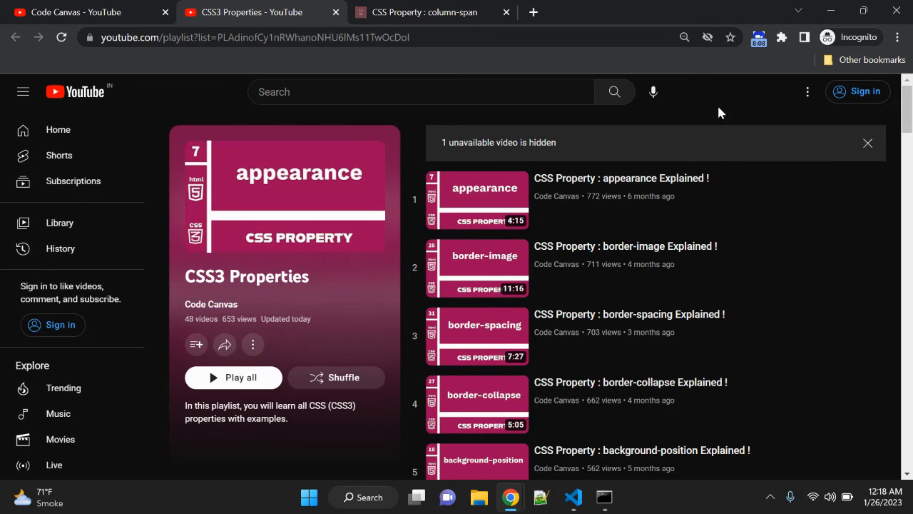
Open the JavaScript Tutorials For Beginners playlist, then return to the column-span demo page.
{"action": "scroll", "scroll_direction": "down", "scroll_amount": 3}
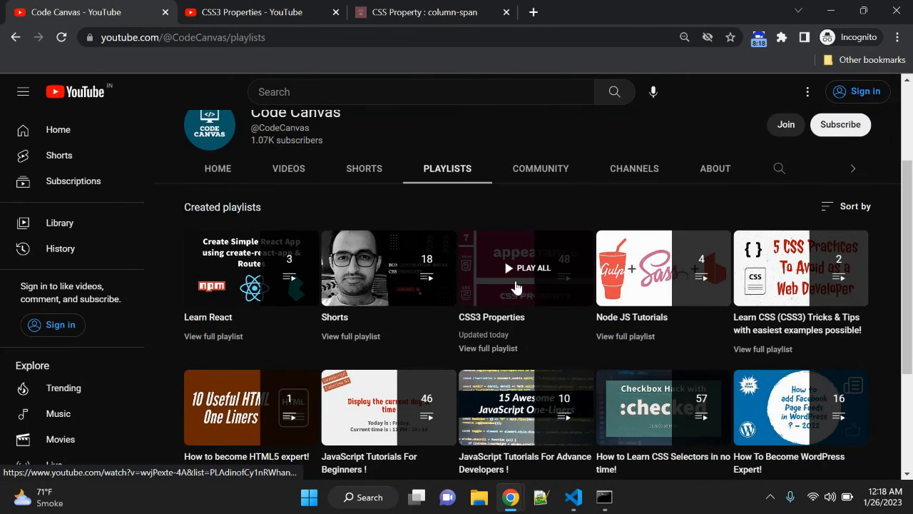
{"action": "scroll", "scroll_direction": "down", "scroll_amount": 3}
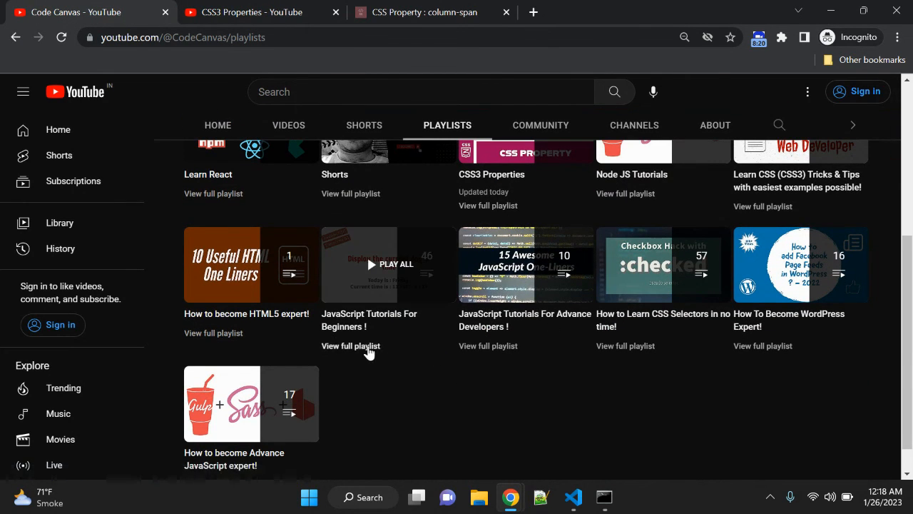
{"action": "left_click", "coordinate": [351, 347]}
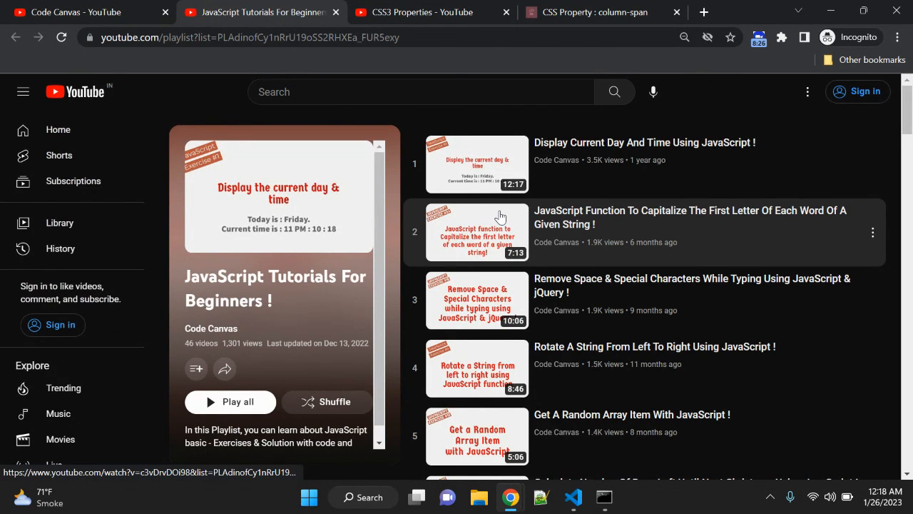
{"action": "mouse_move", "coordinate": [782, 185]}
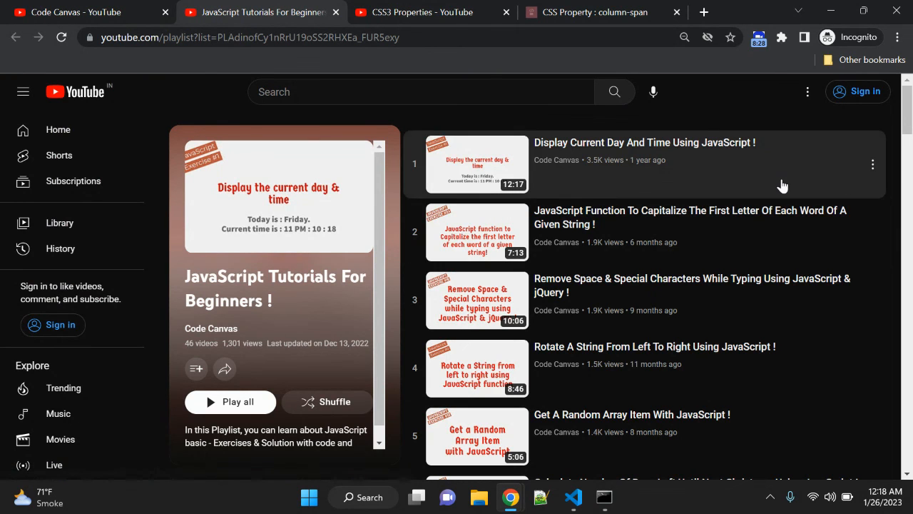
{"action": "scroll", "scroll_direction": "down", "scroll_amount": 3}
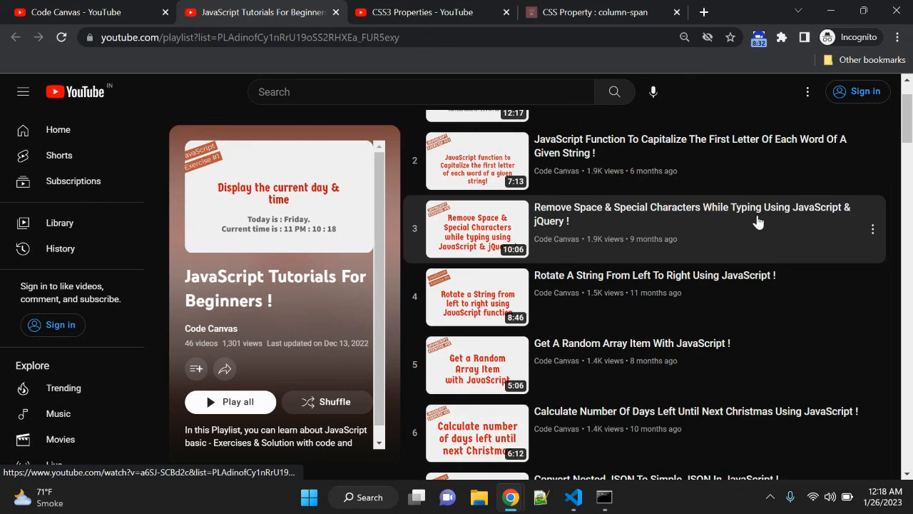
{"action": "mouse_move", "coordinate": [759, 221]}
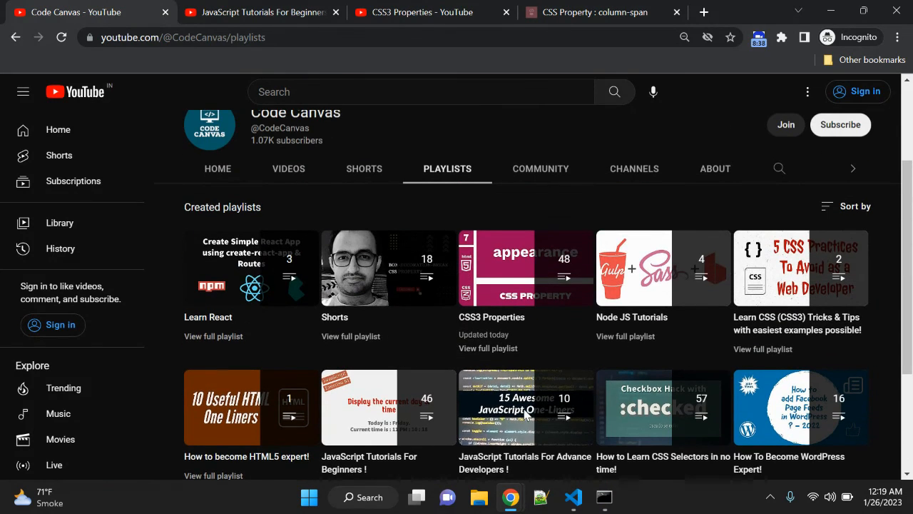
{"action": "mouse_move", "coordinate": [525, 414]}
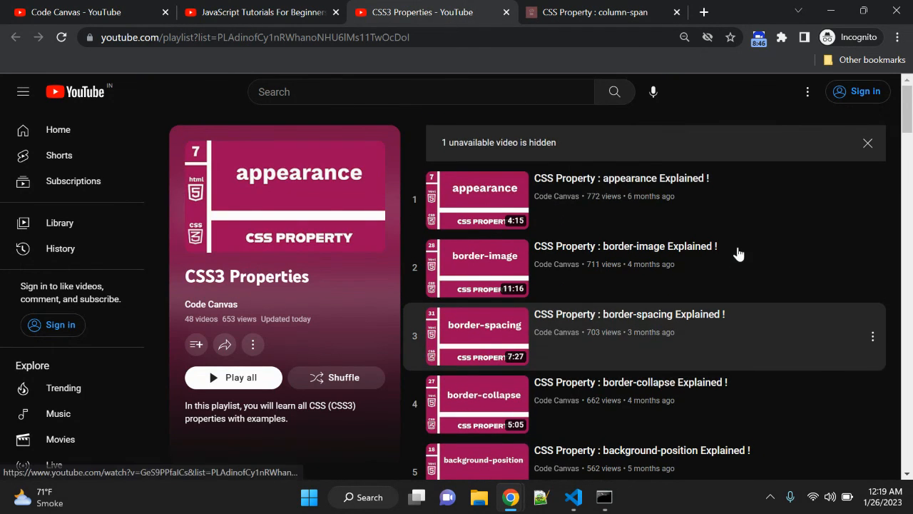
{"action": "left_click", "coordinate": [596, 11]}
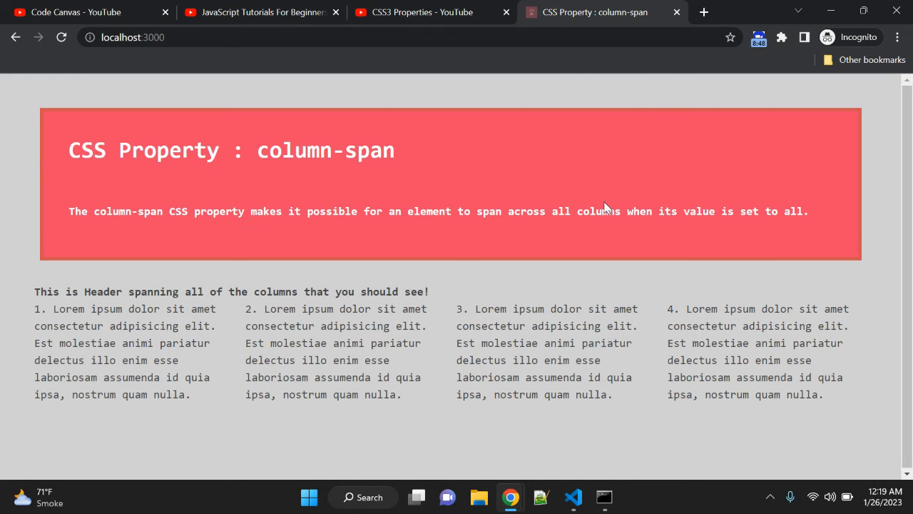
{"action": "mouse_move", "coordinate": [494, 171]}
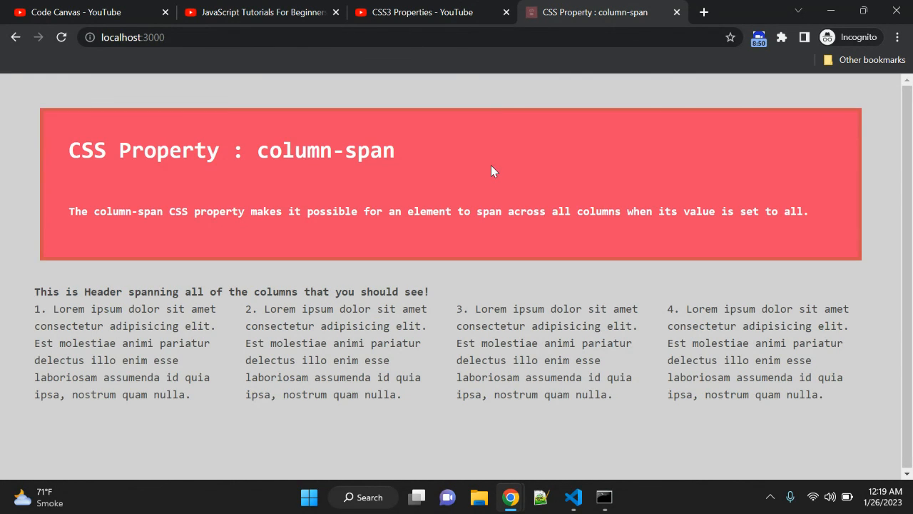